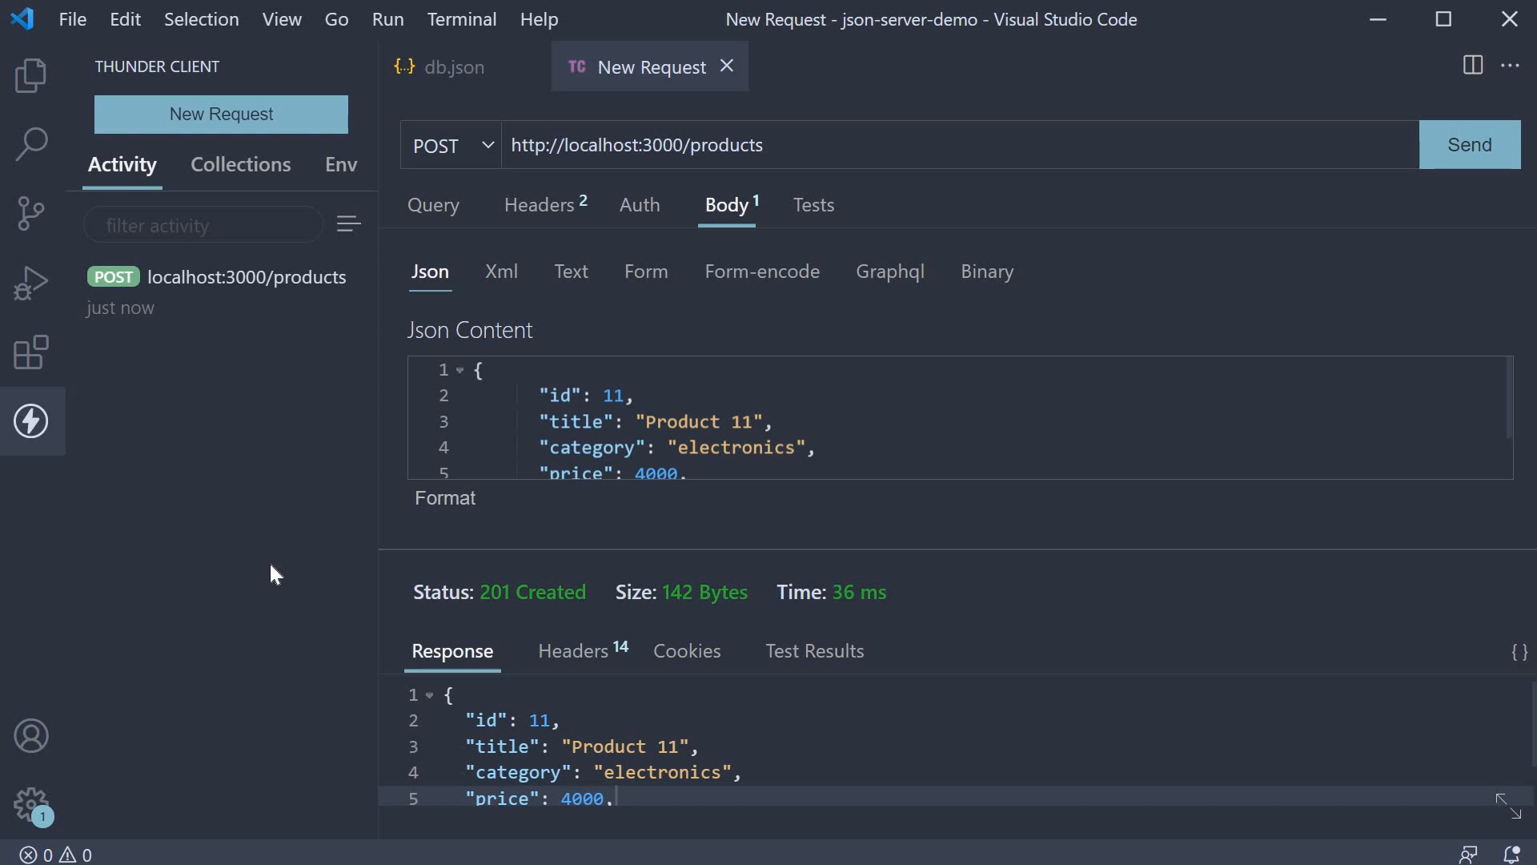
{"action": "mouse_move", "coordinate": [285, 574]}
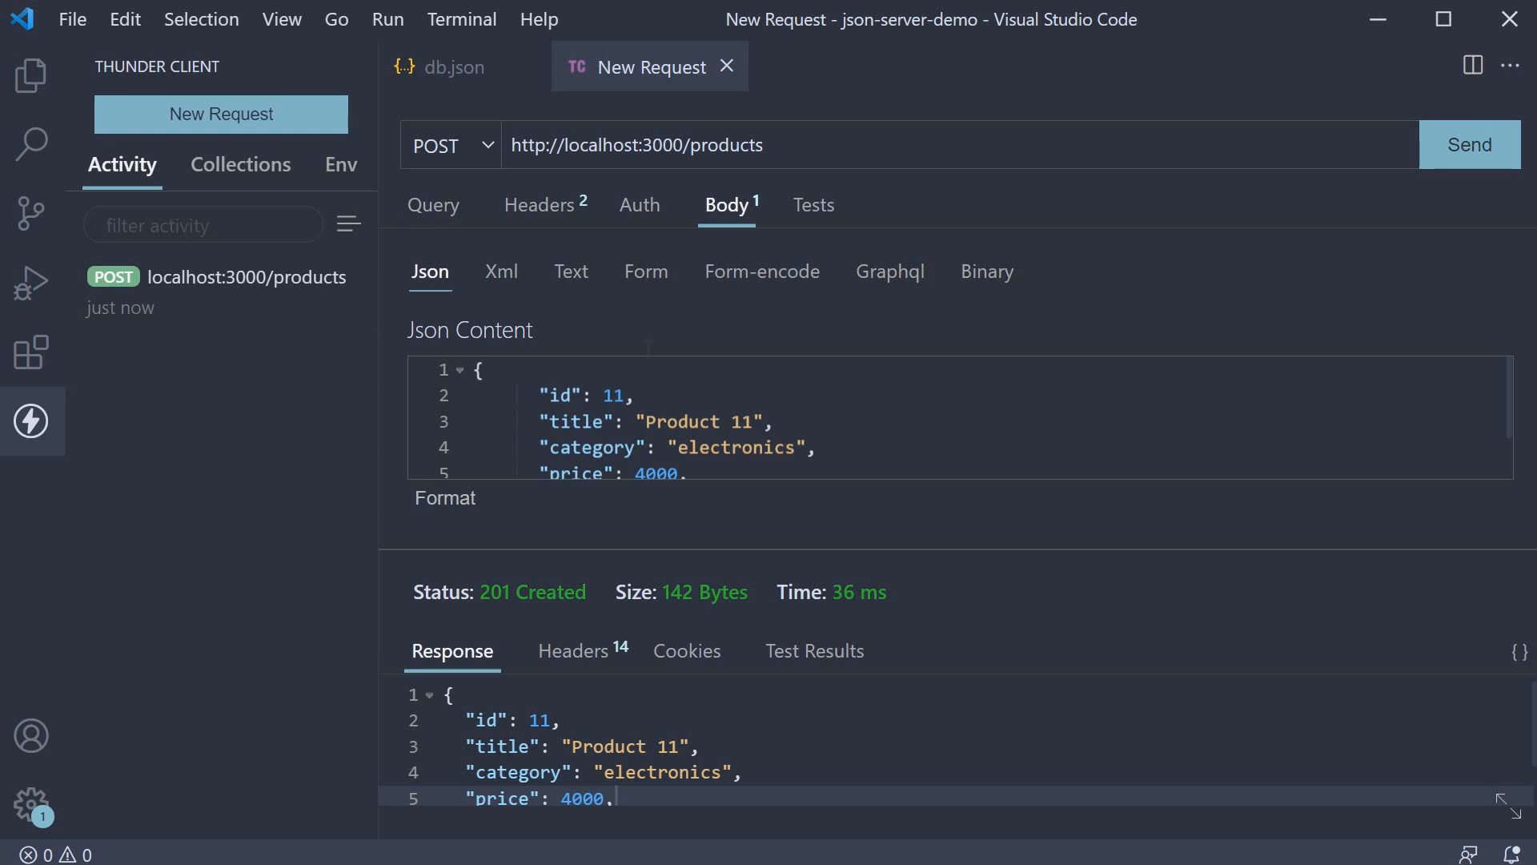
{"action": "mouse_move", "coordinate": [650, 161]}
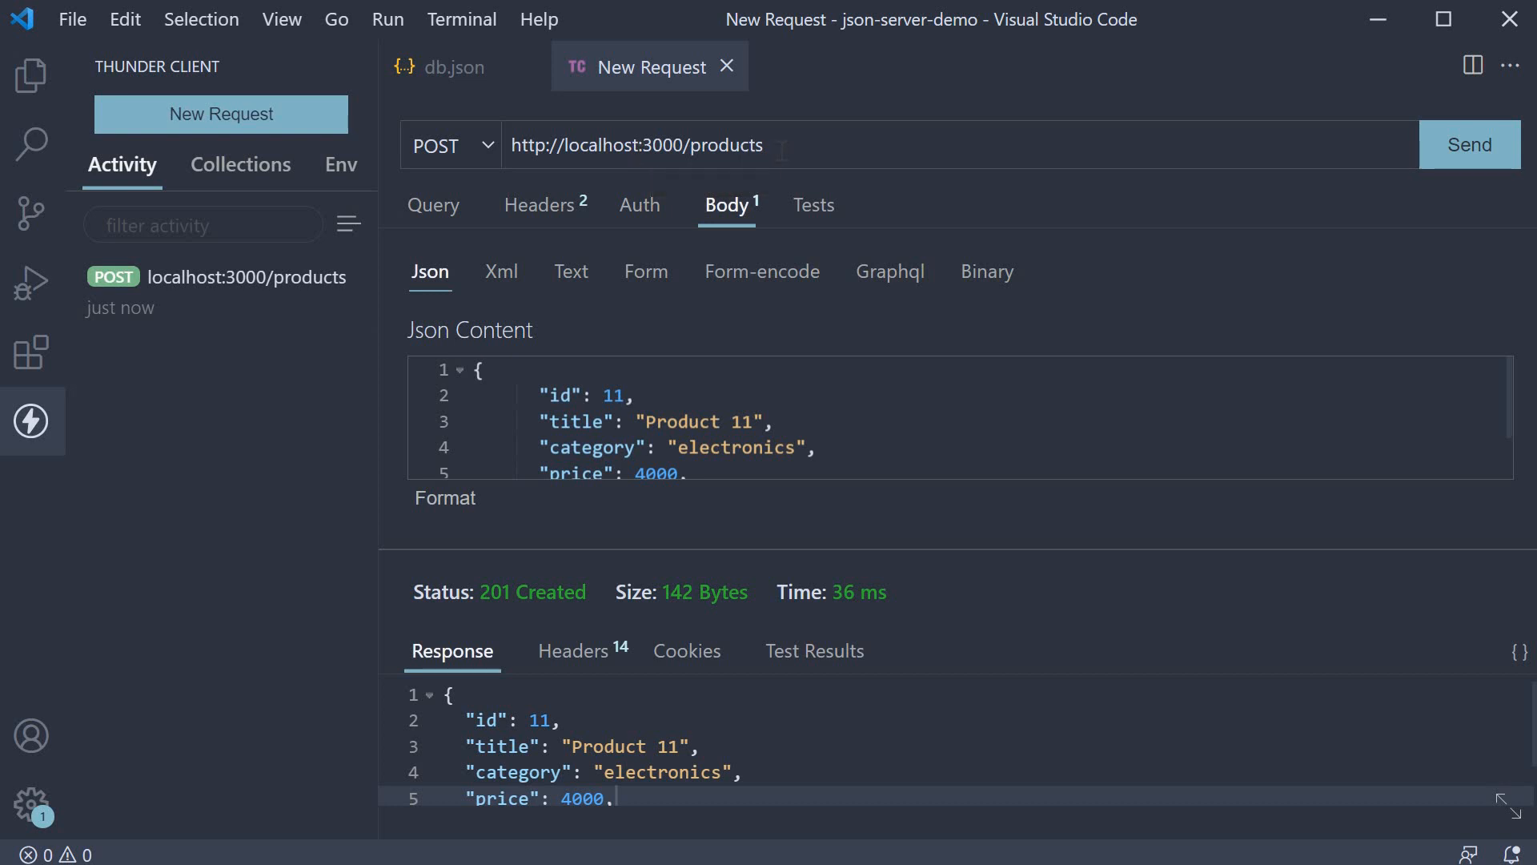
{"action": "mouse_move", "coordinate": [782, 147]}
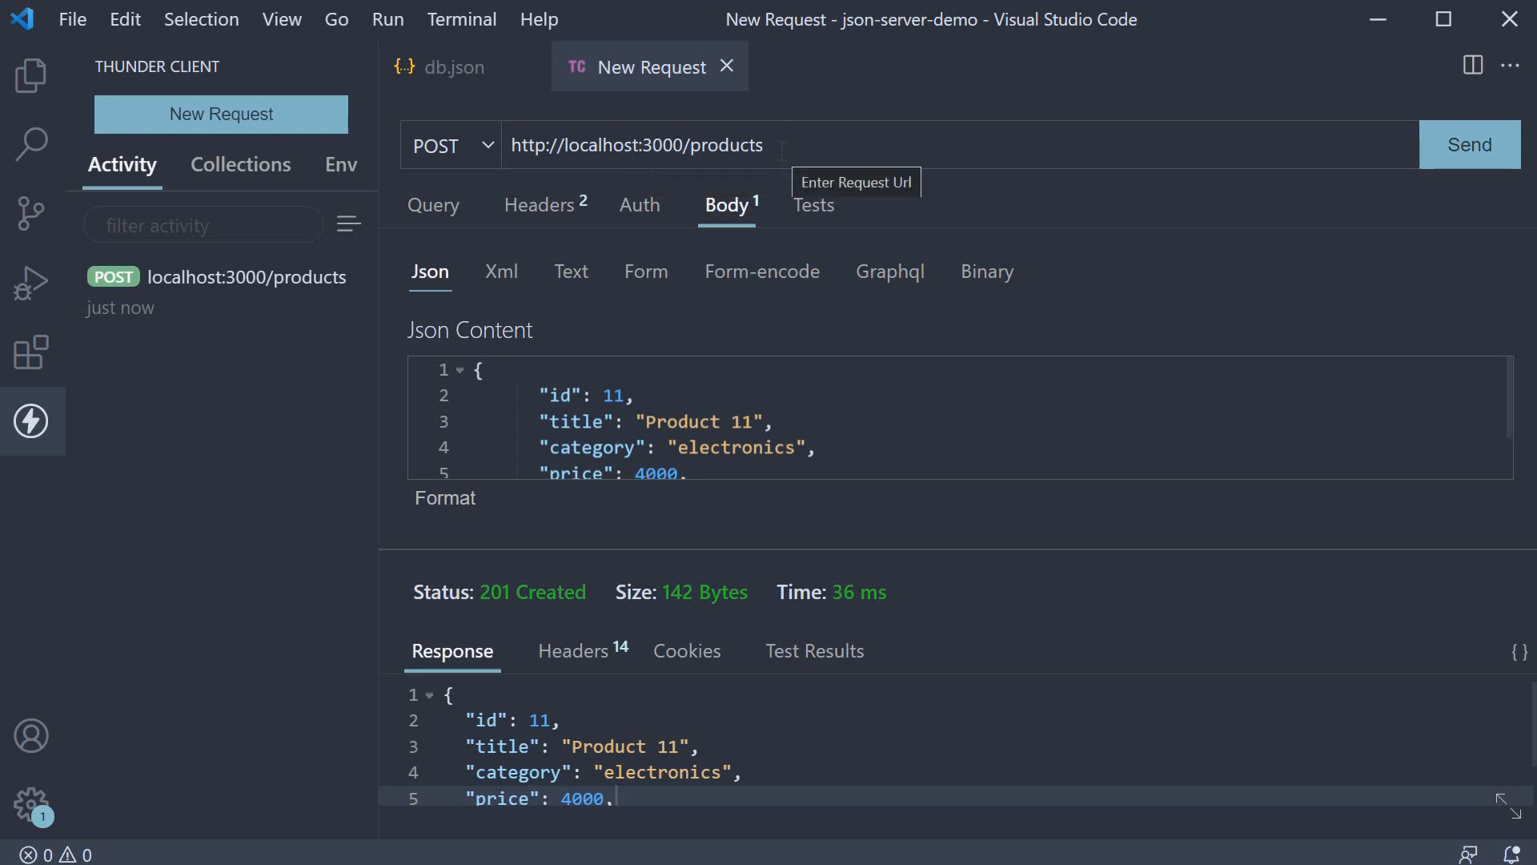
- Check product 11's electronics category in db.json, then return to the request
{"action": "left_click", "coordinate": [452, 67]}
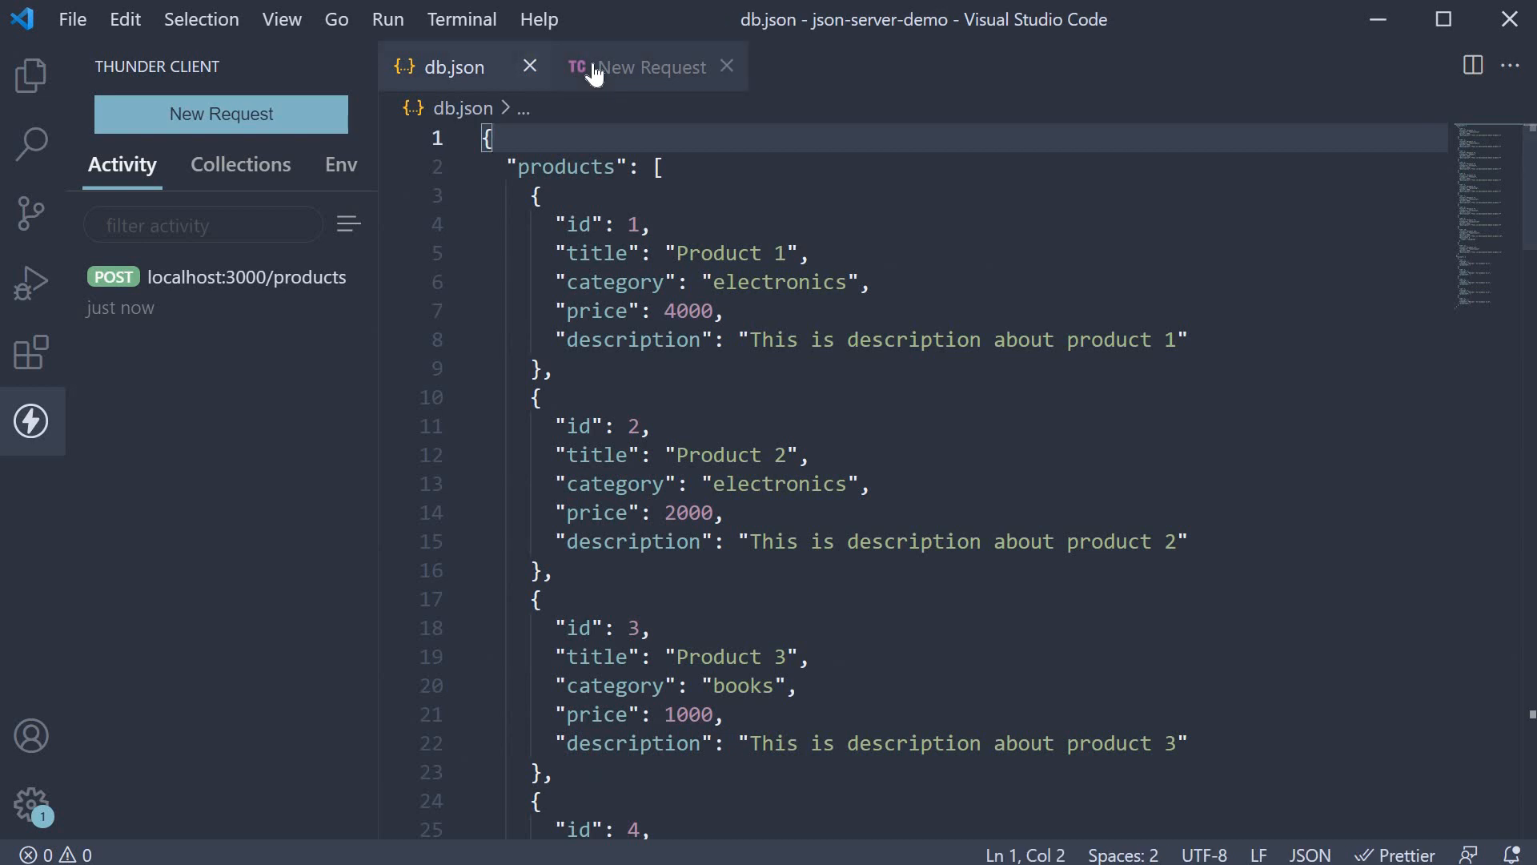
{"action": "left_click", "coordinate": [651, 67]}
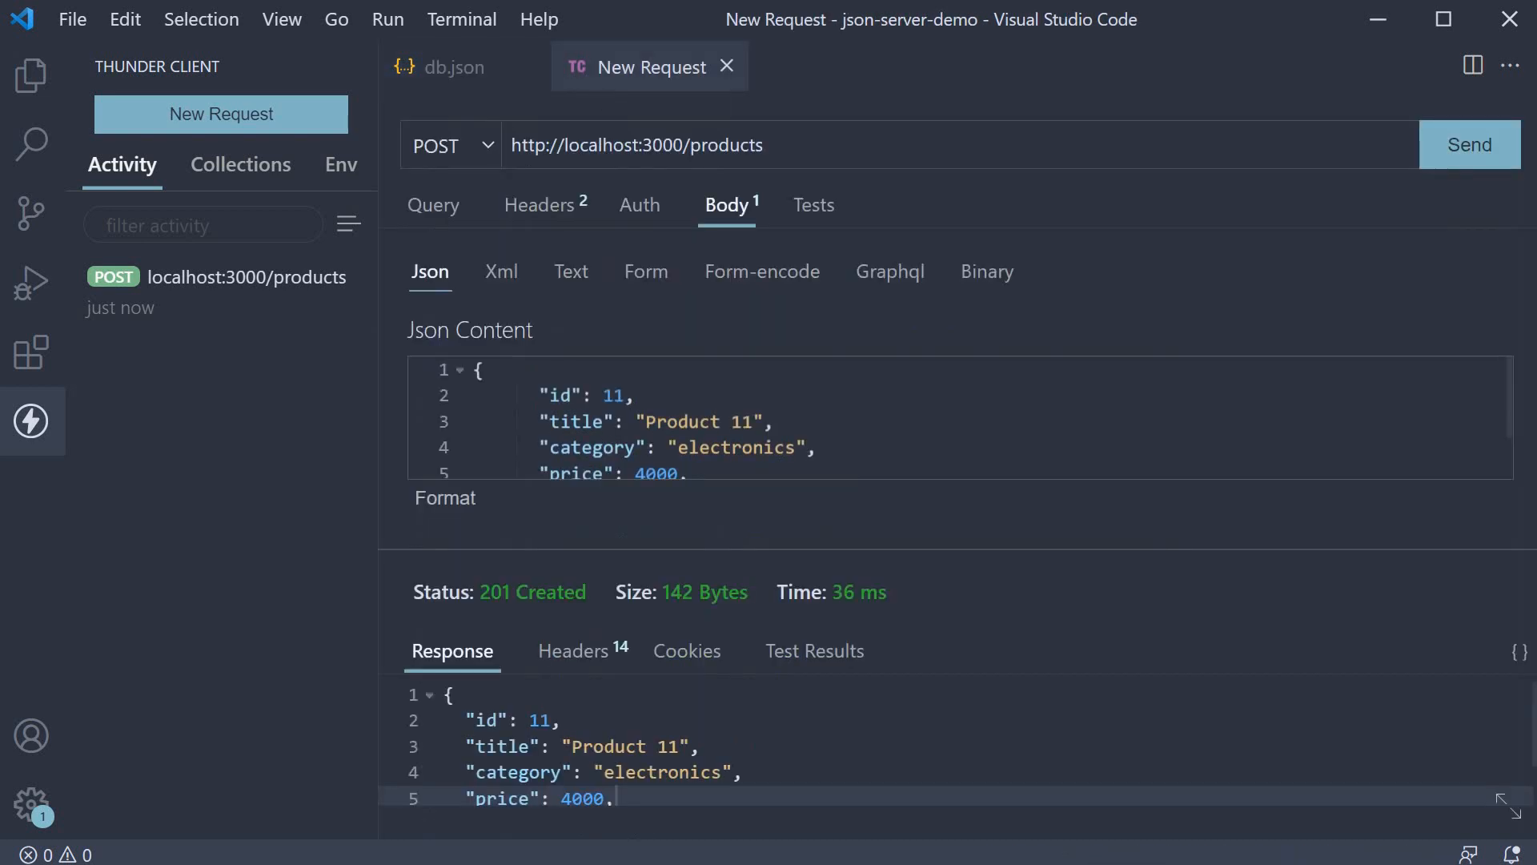
{"action": "mouse_move", "coordinate": [819, 192]}
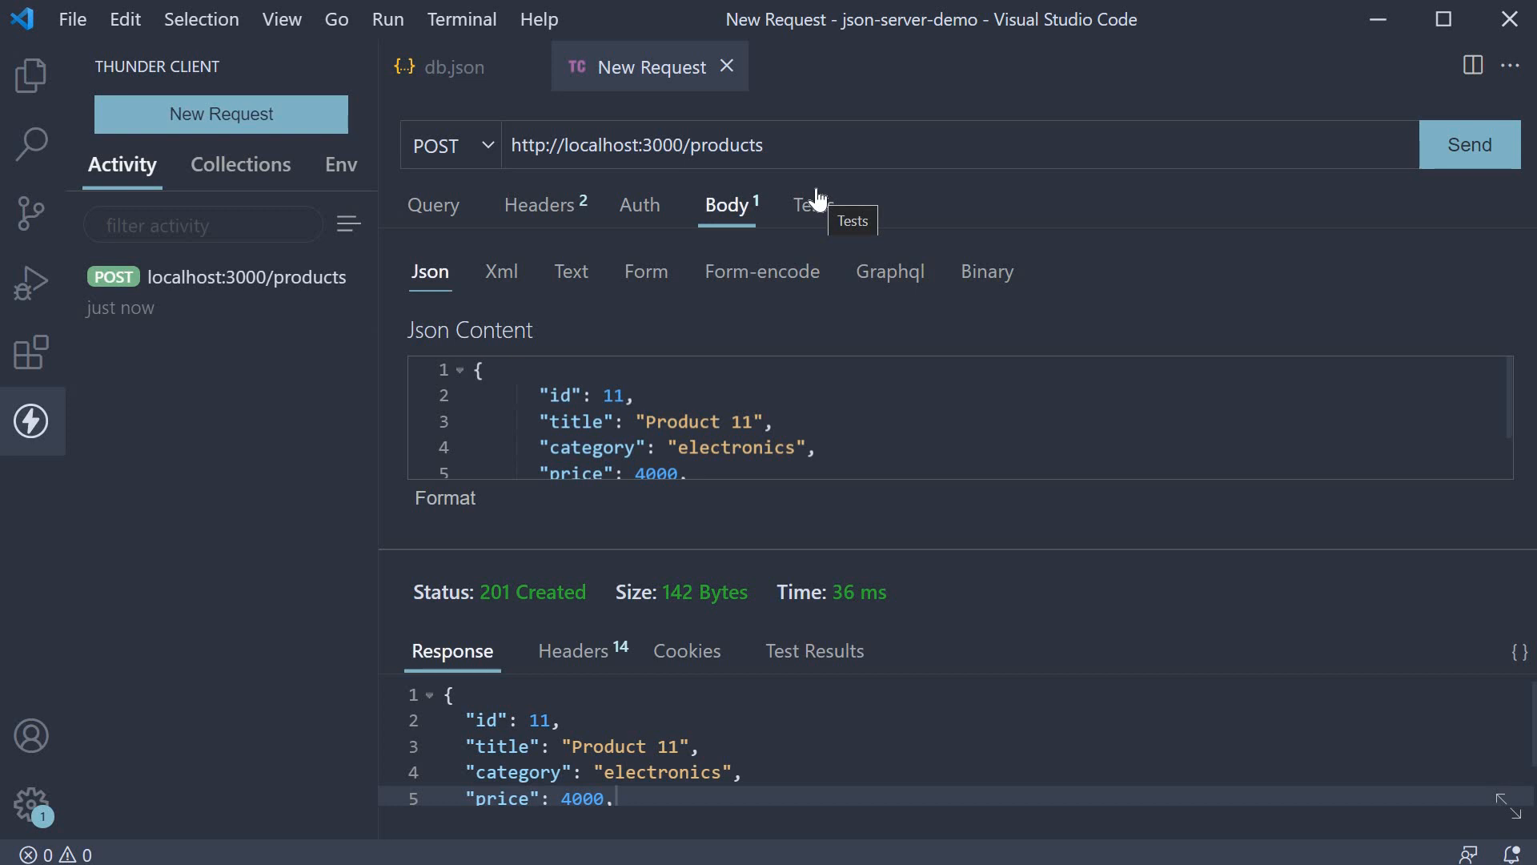
{"action": "left_click", "coordinate": [853, 148]}
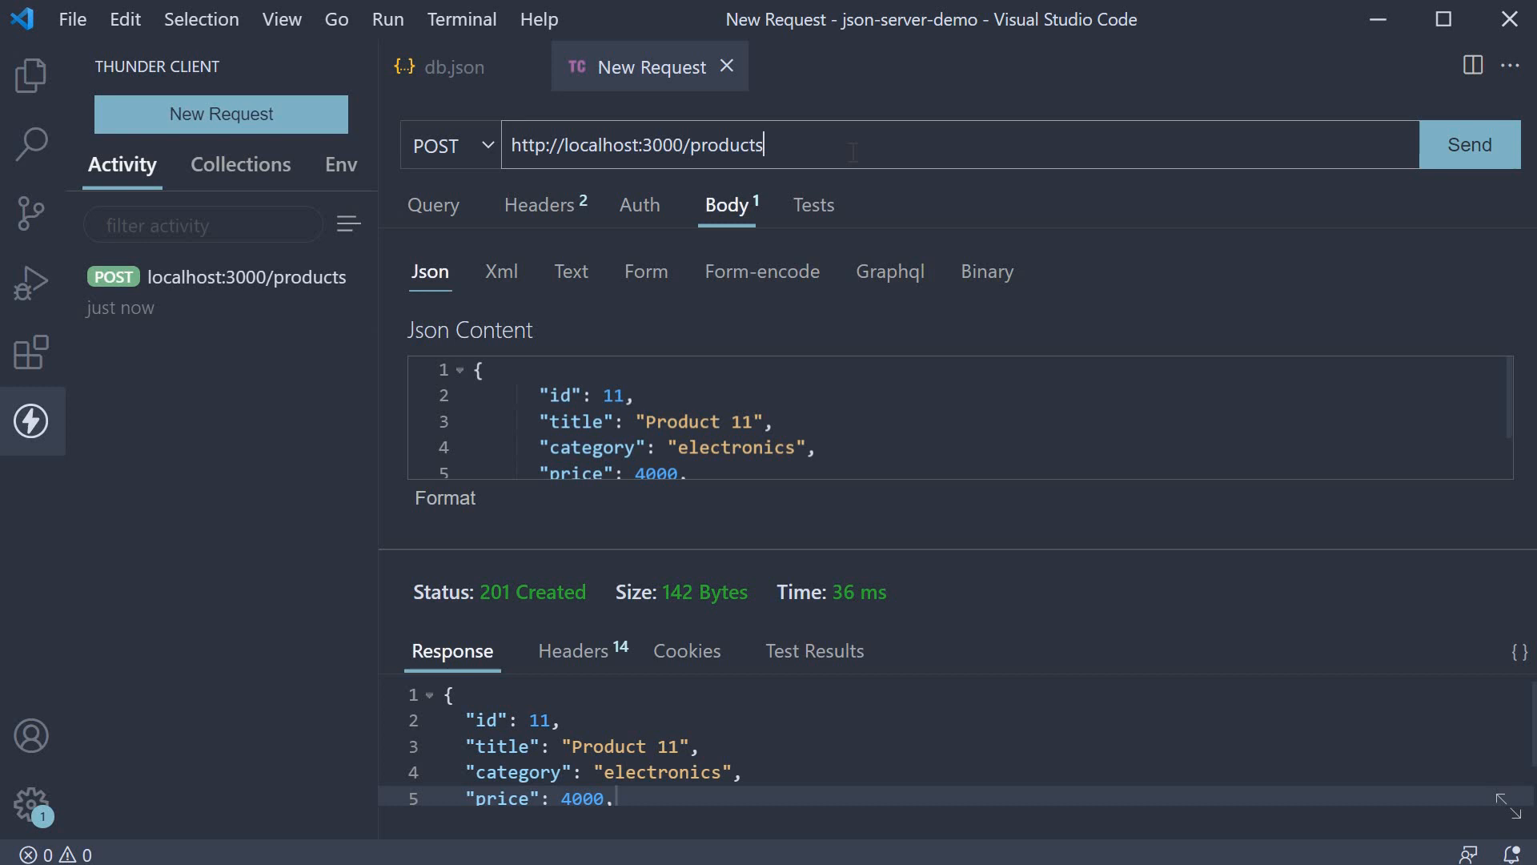
{"action": "mouse_move", "coordinate": [482, 104]}
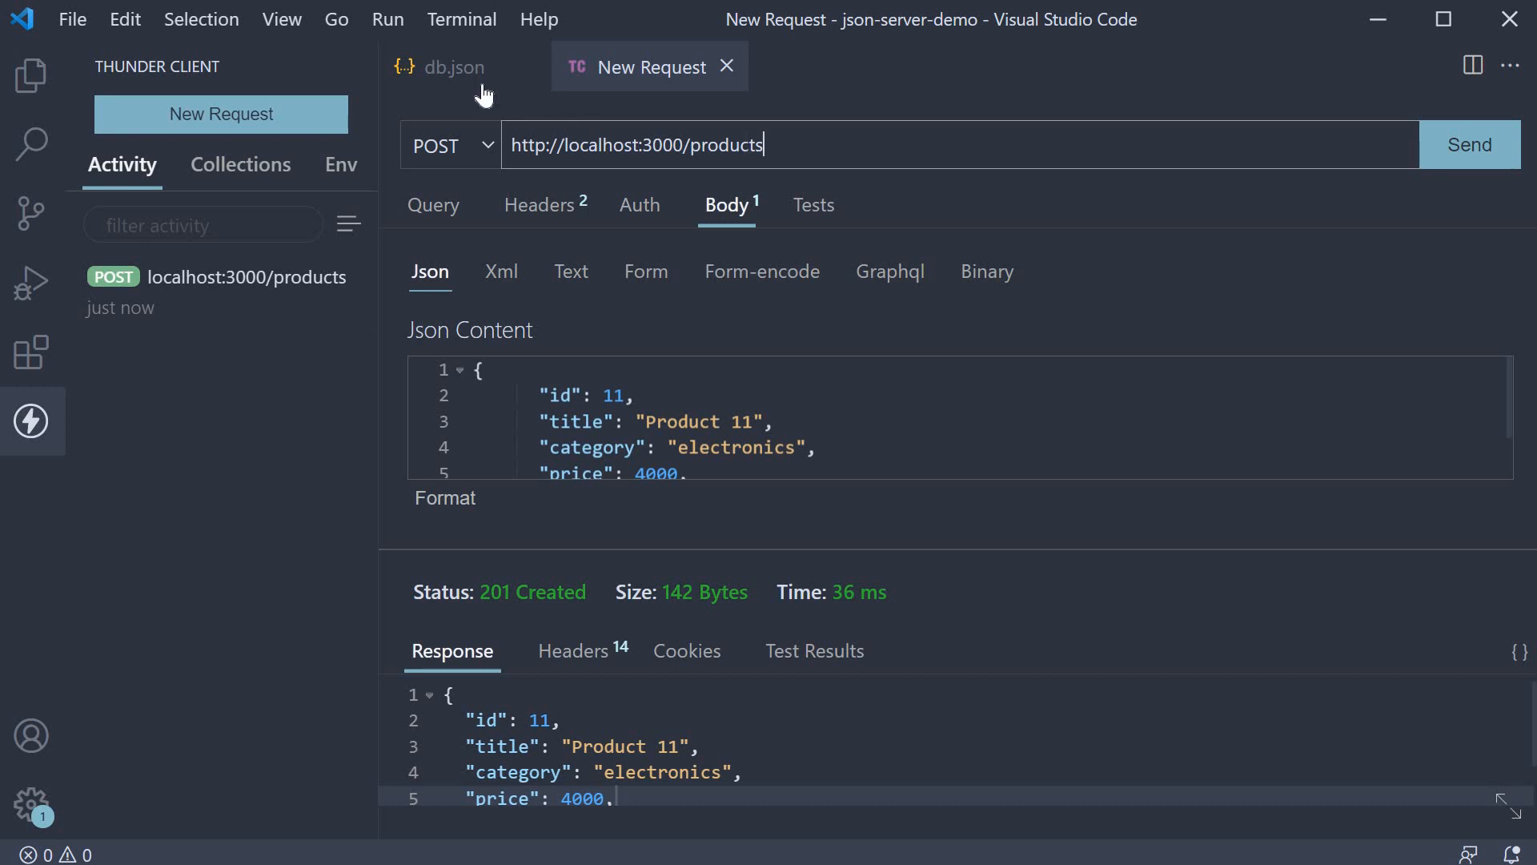
{"action": "left_click", "coordinate": [453, 67]}
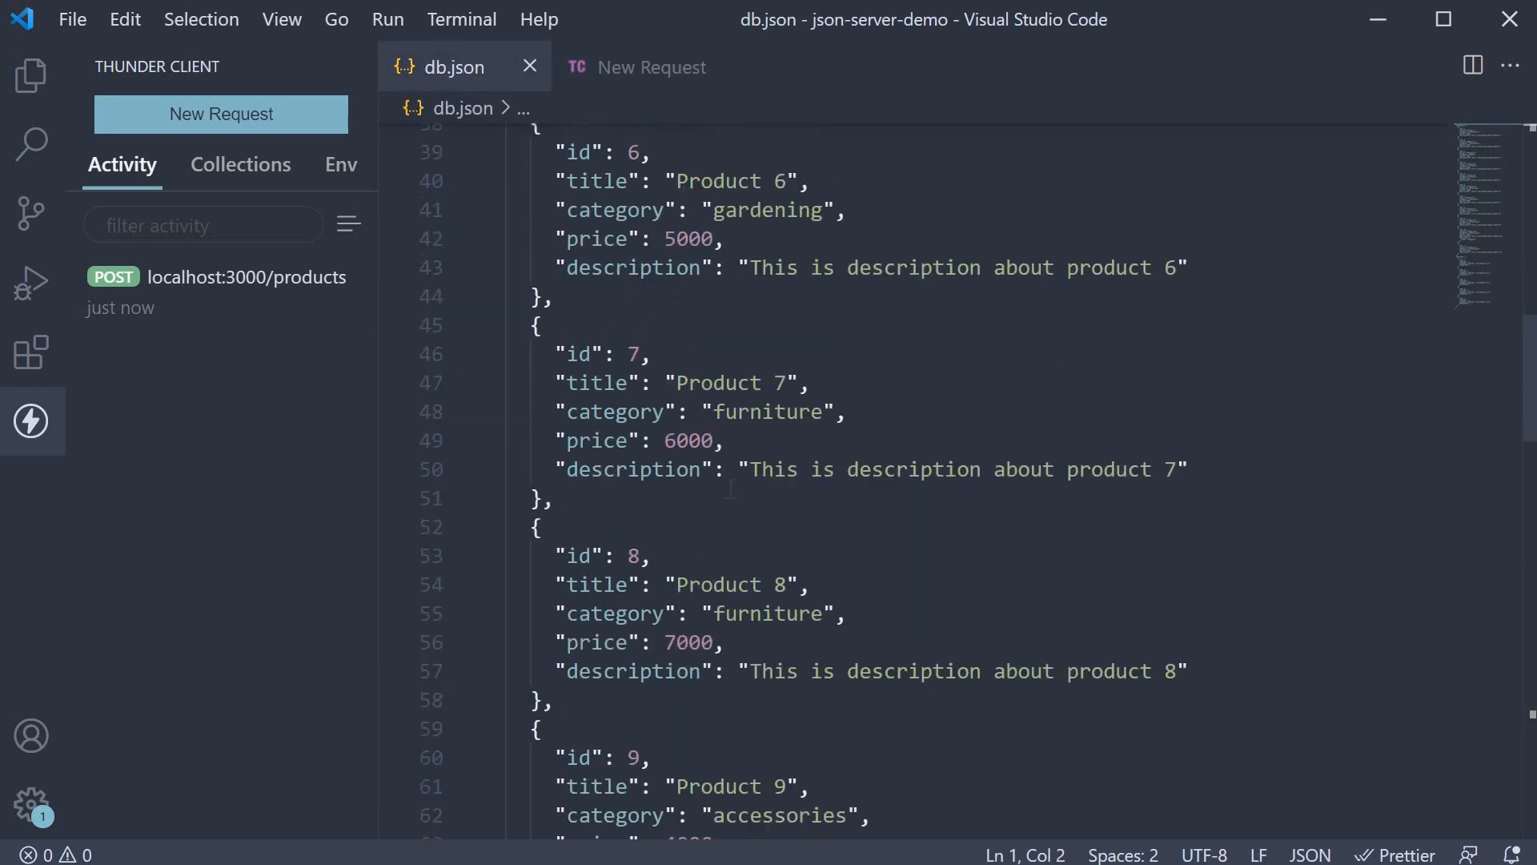
{"action": "scroll", "scroll_direction": "down", "scroll_amount": 3}
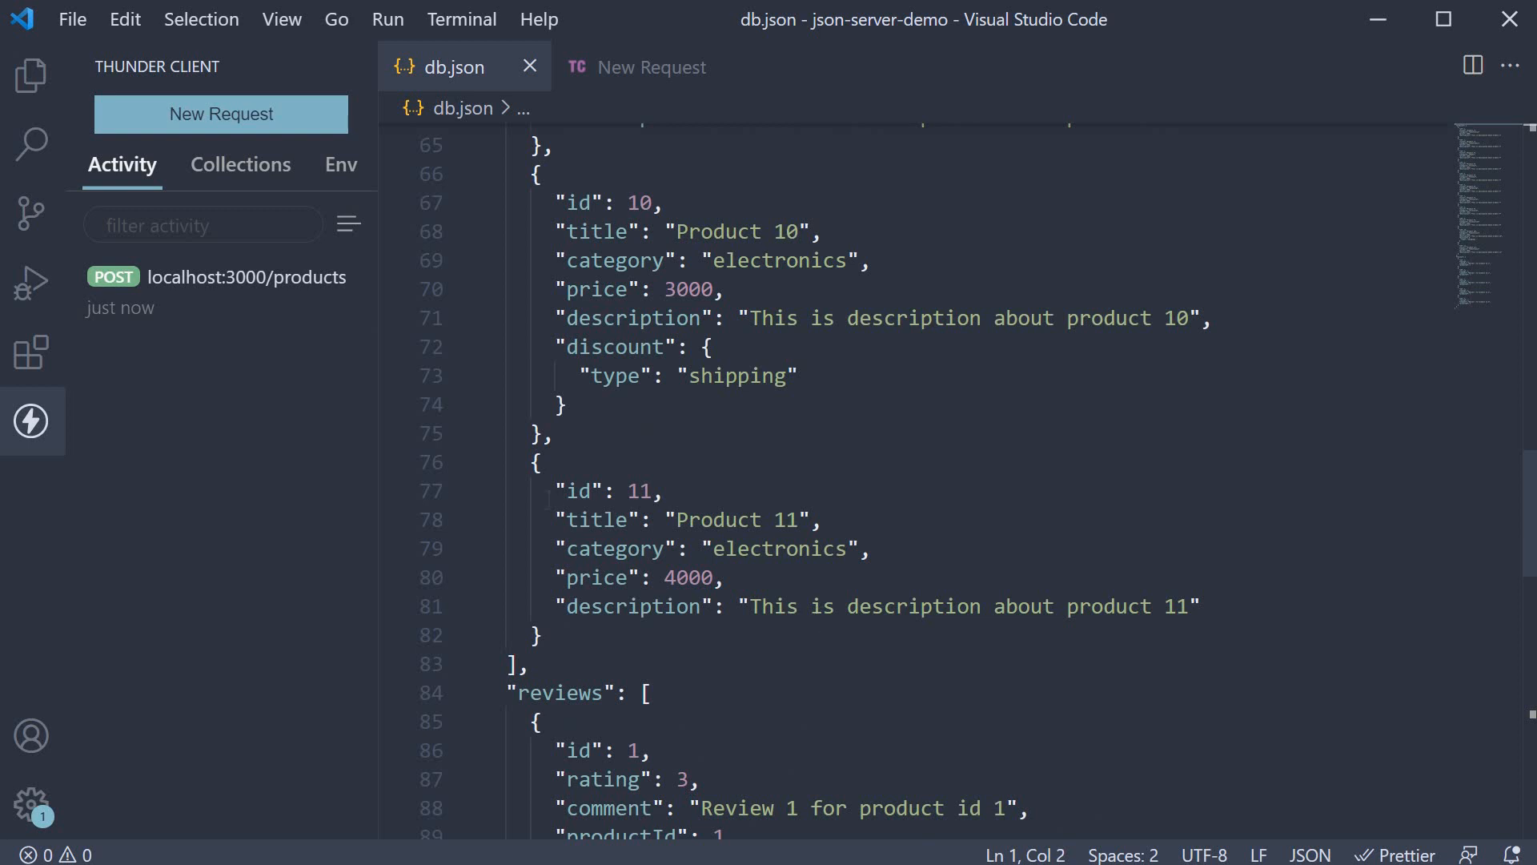
{"action": "left_click_drag", "start_coordinate": [557, 549], "coordinate": [870, 549]}
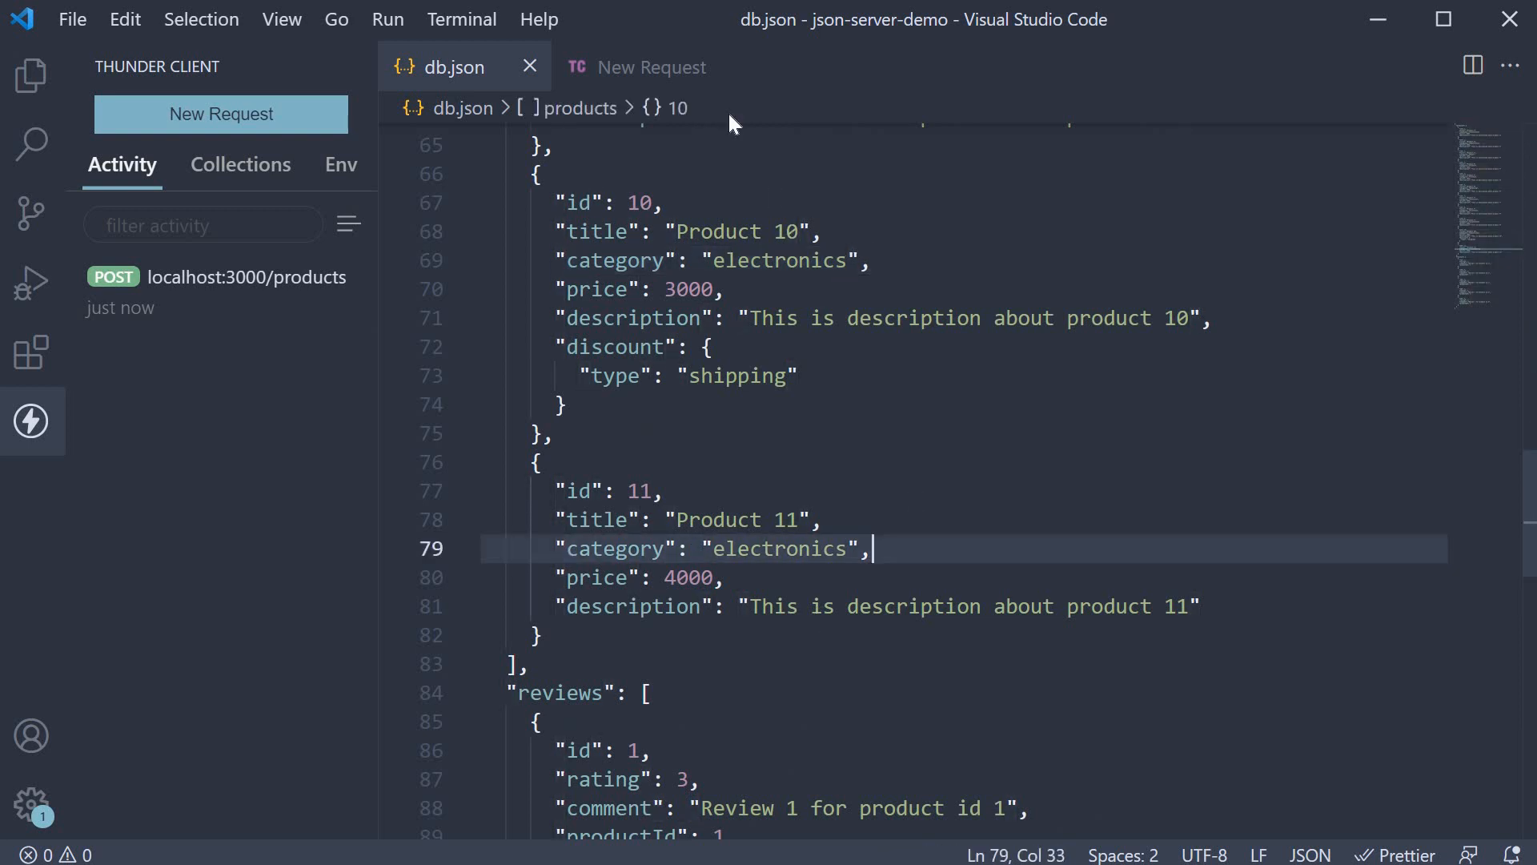
{"action": "left_click", "coordinate": [651, 67]}
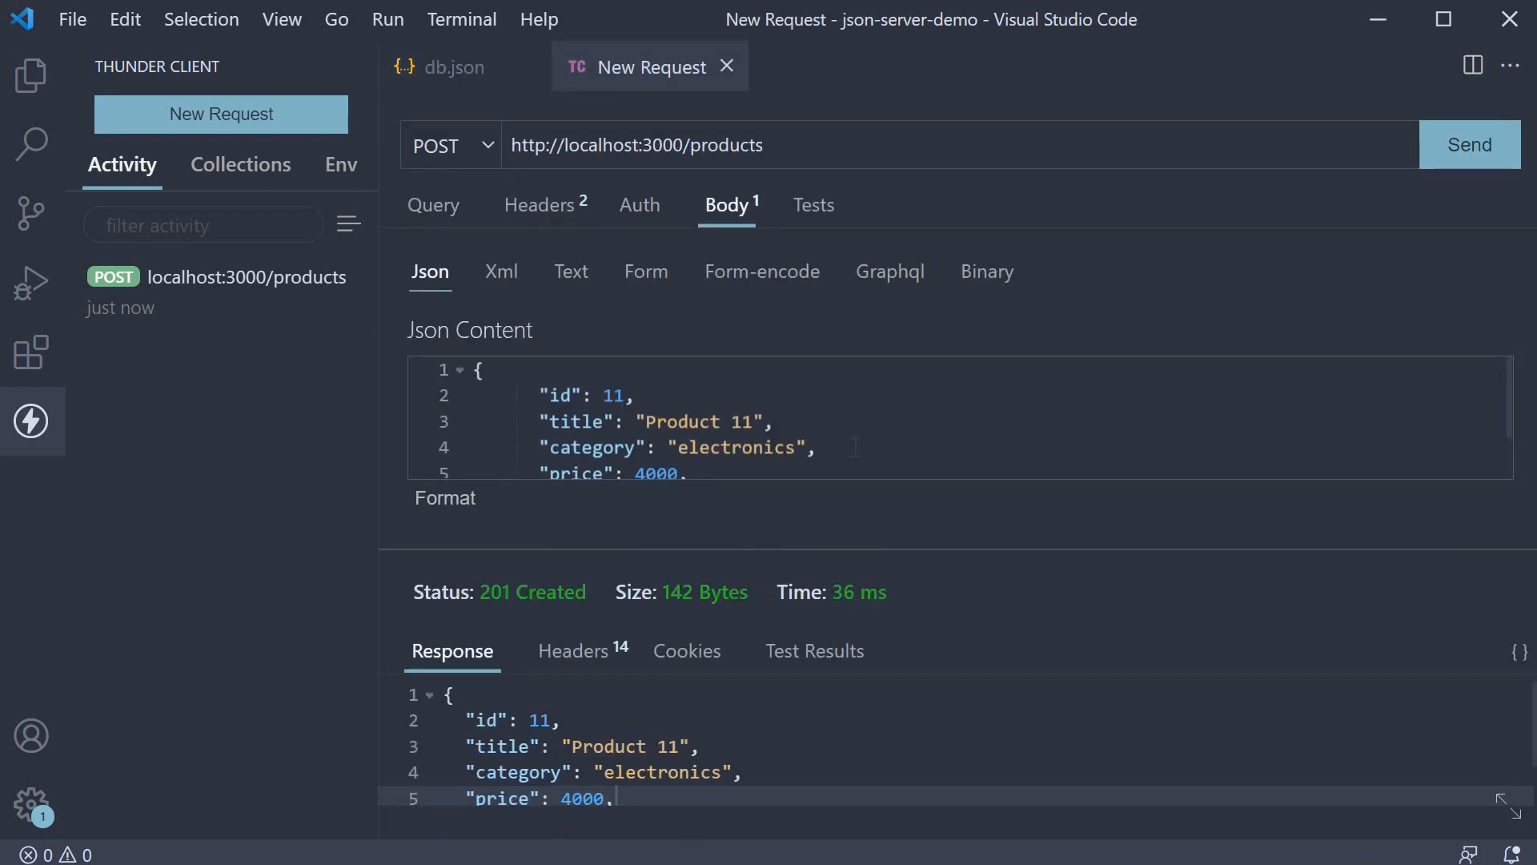
{"action": "mouse_move", "coordinate": [463, 194]}
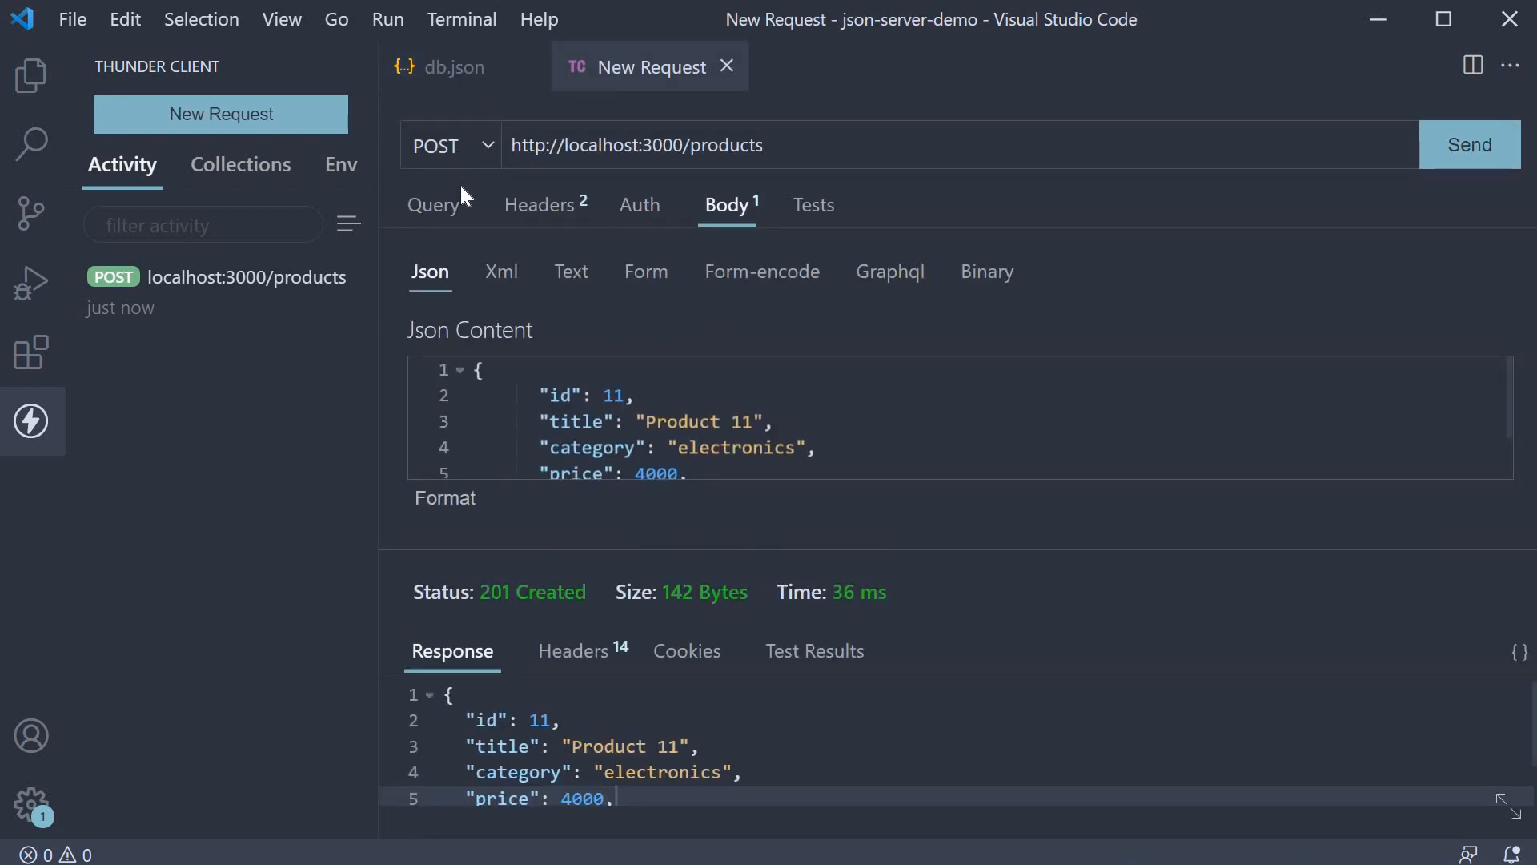
- Send a PUT to products/11 with the category changed to 'furniture'
{"action": "left_click", "coordinate": [450, 145]}
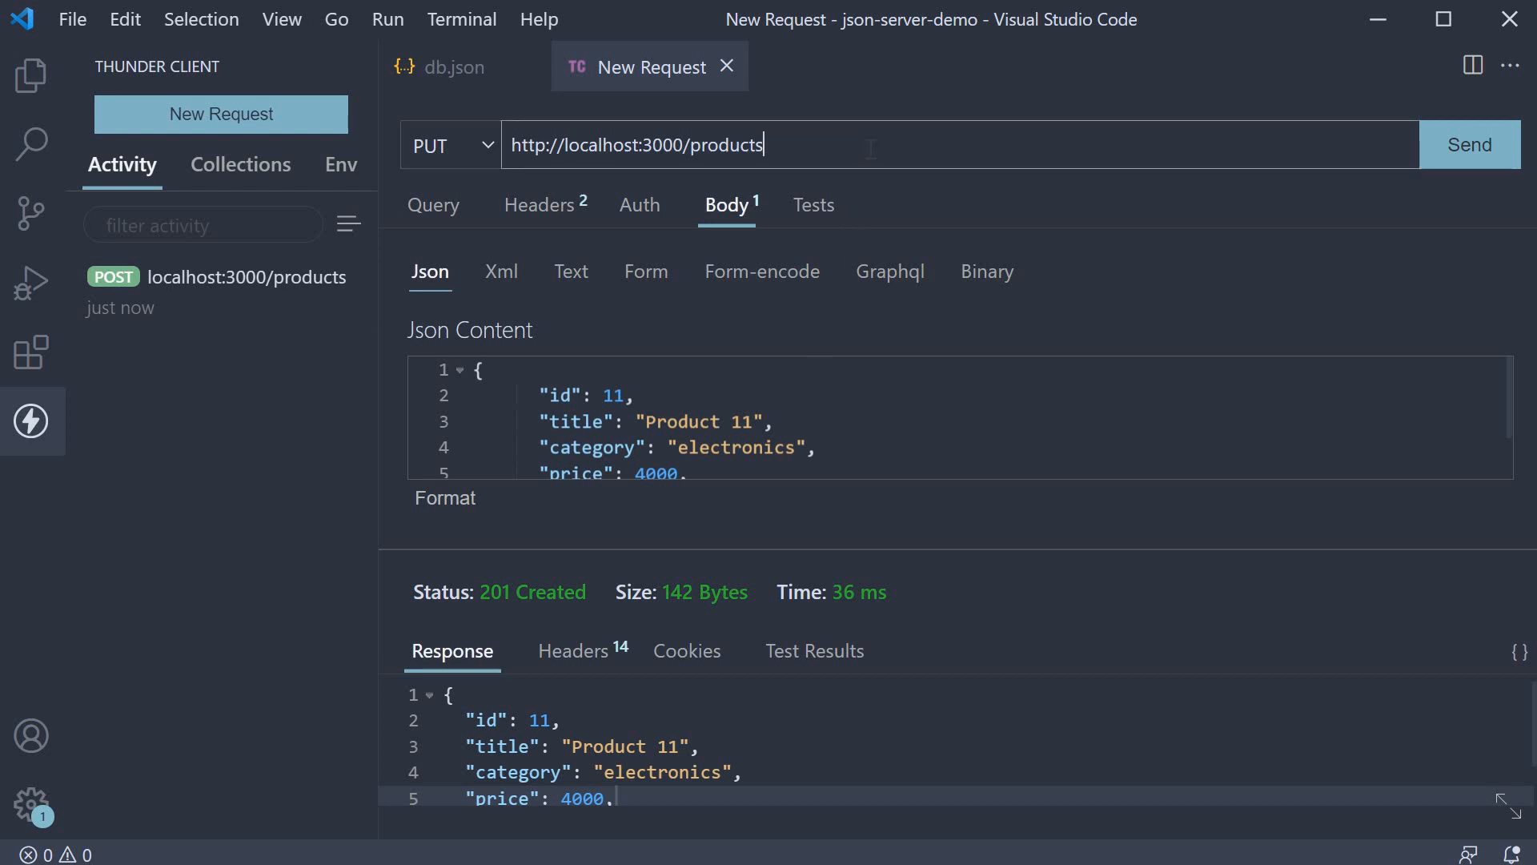
{"action": "type", "text": "/11"}
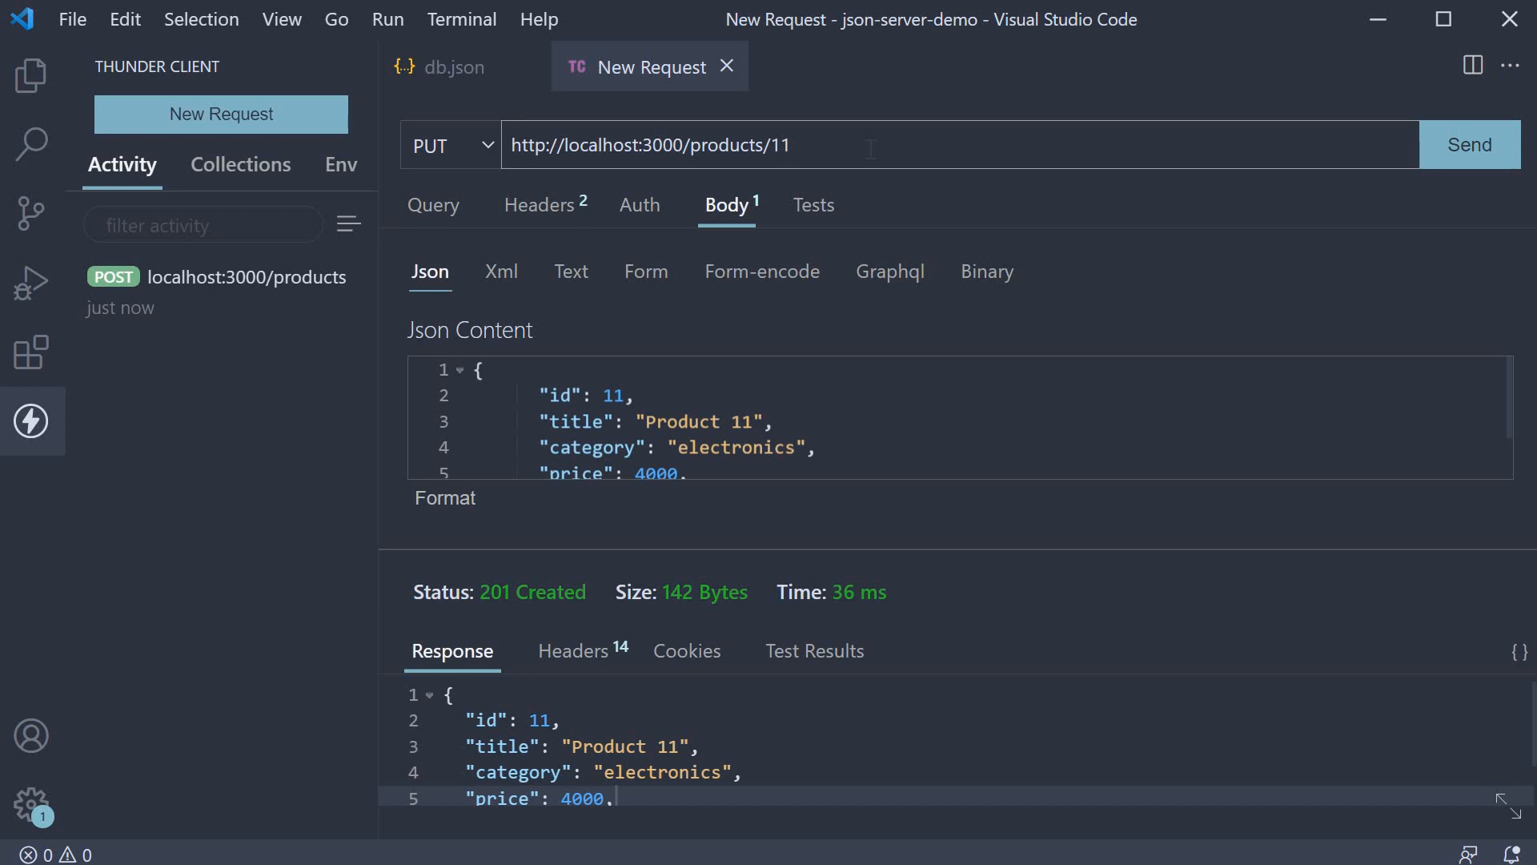
{"action": "left_click", "coordinate": [826, 144]}
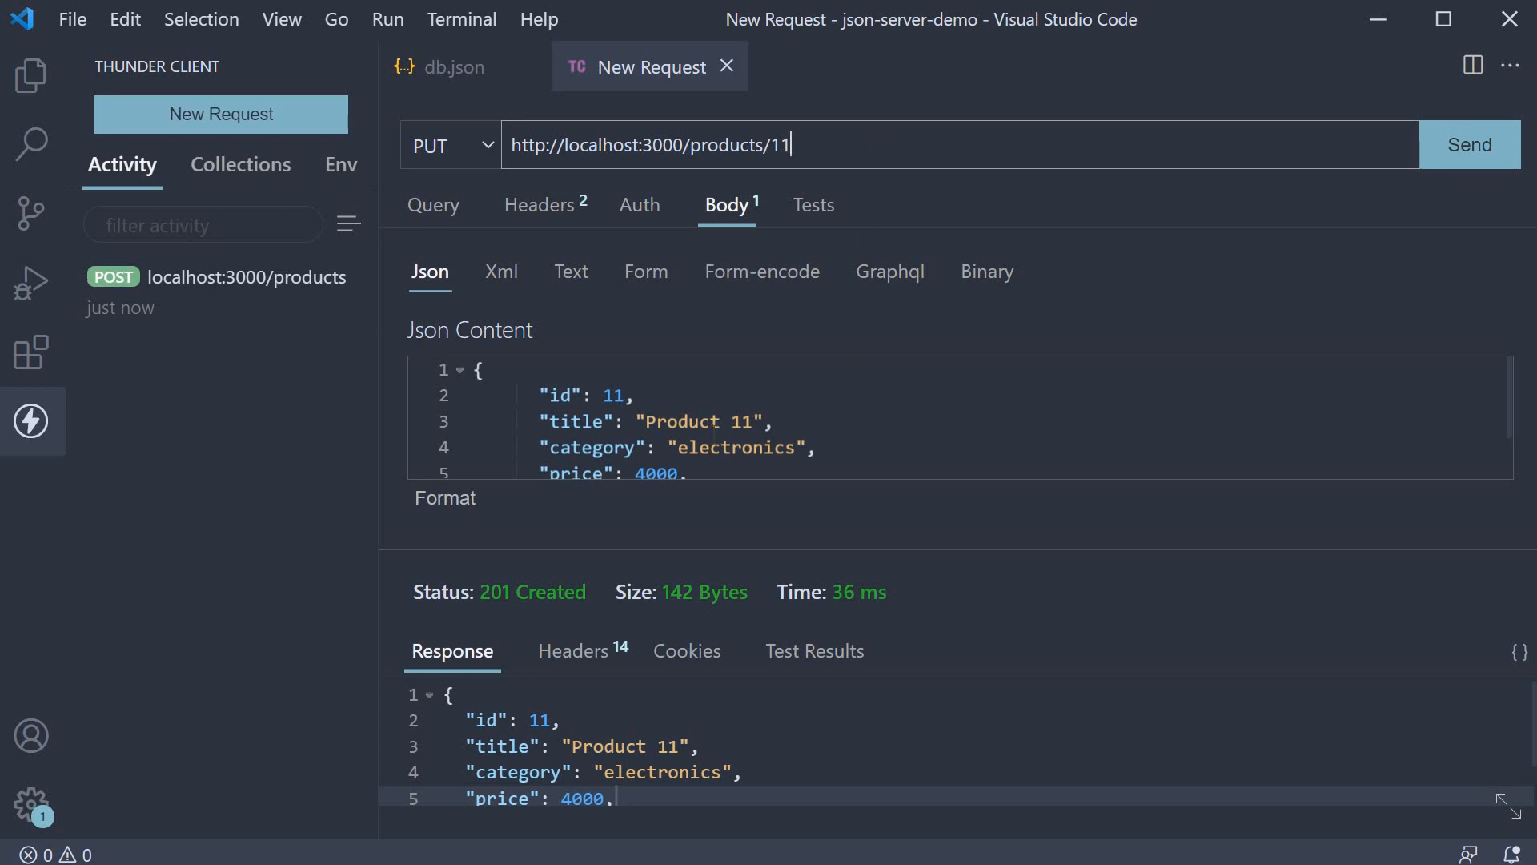
{"action": "double_click", "coordinate": [735, 448]}
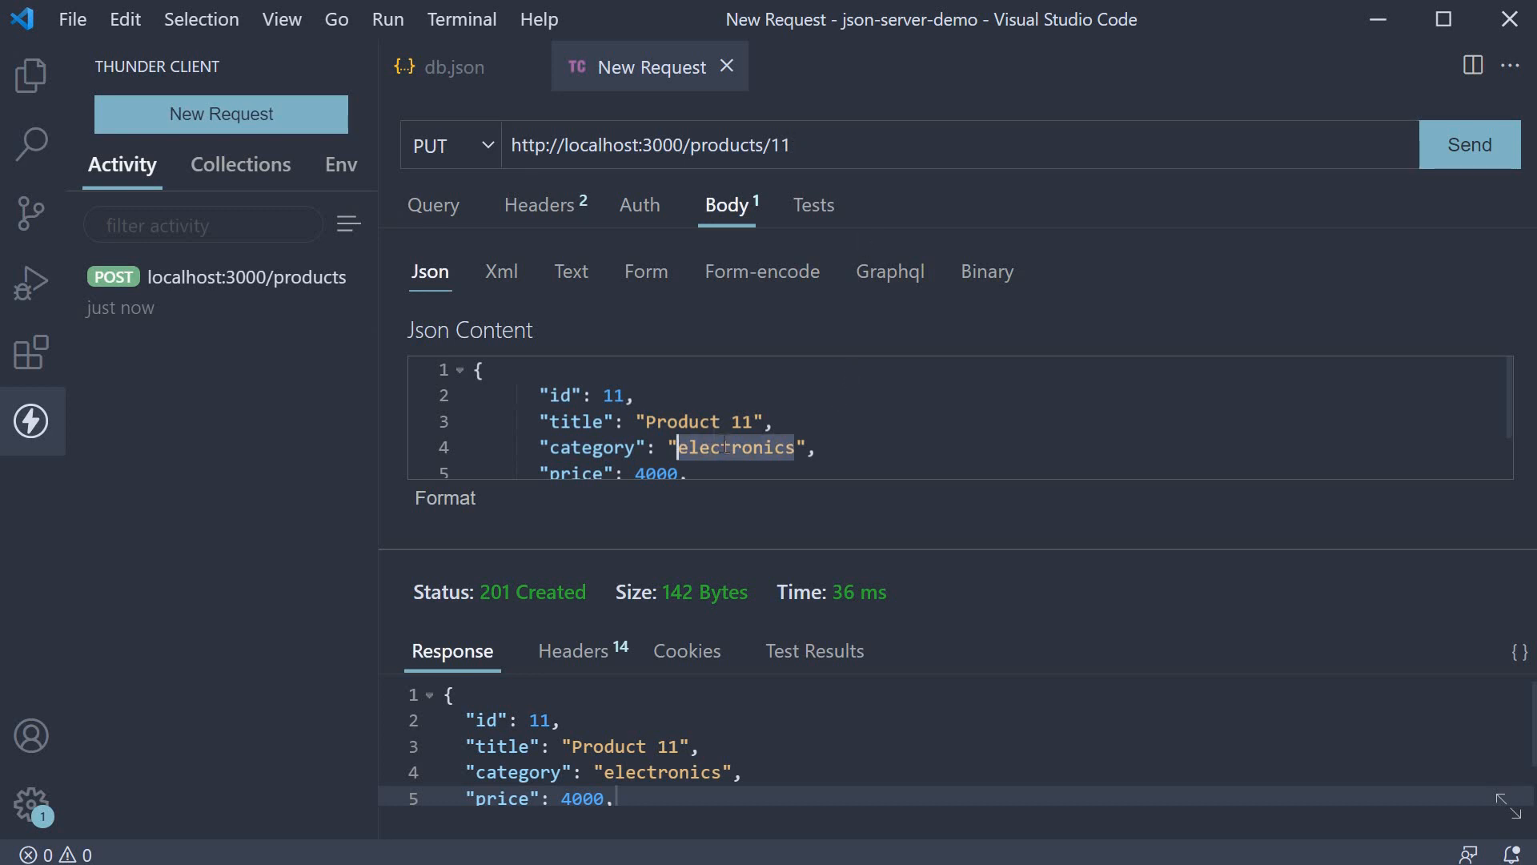
{"action": "type", "text": "furniture"}
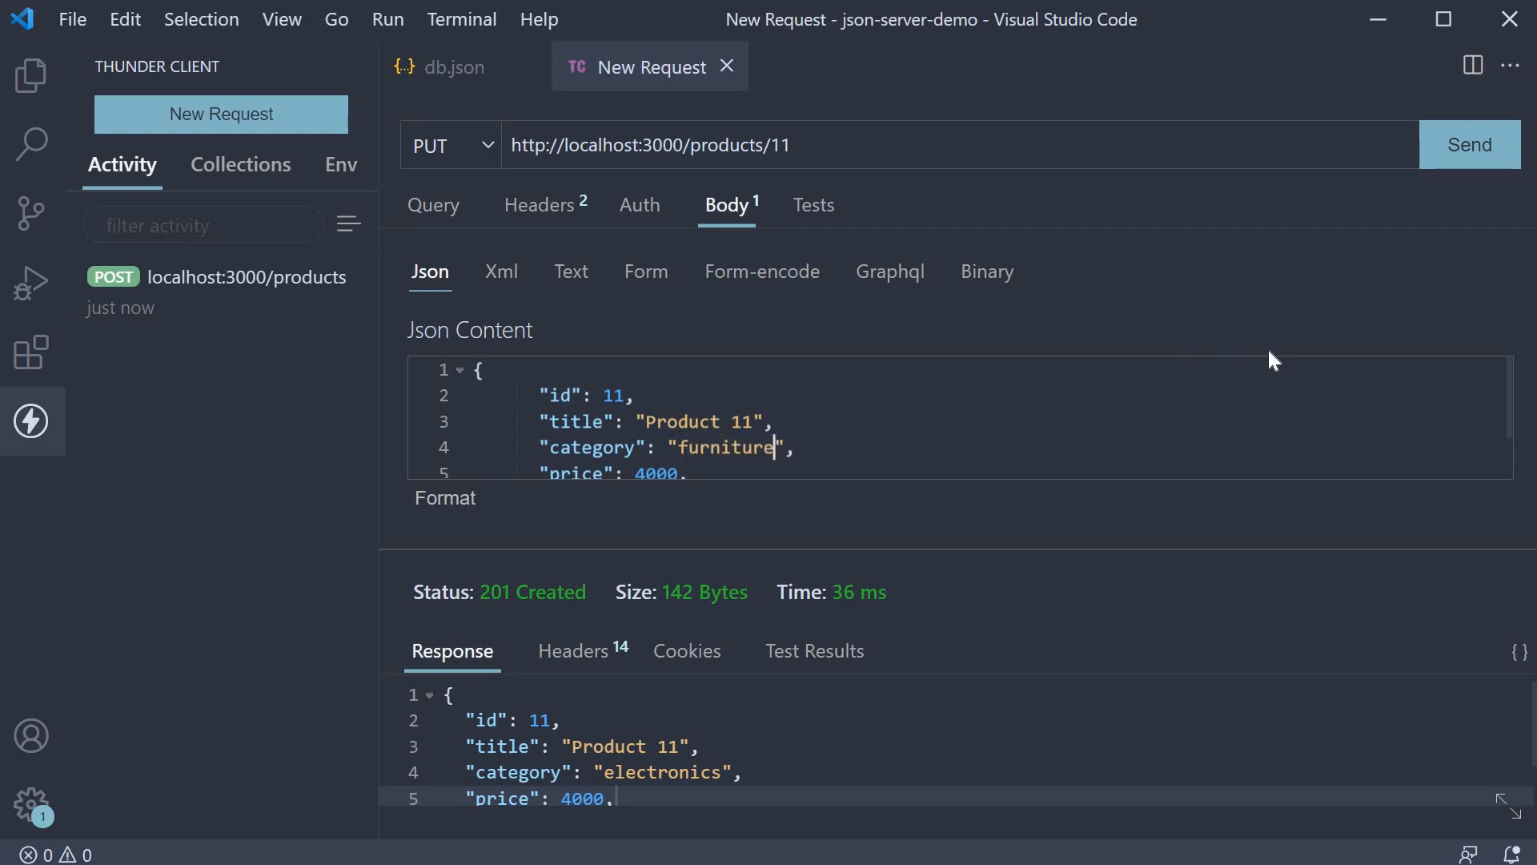
{"action": "mouse_move", "coordinate": [1472, 152]}
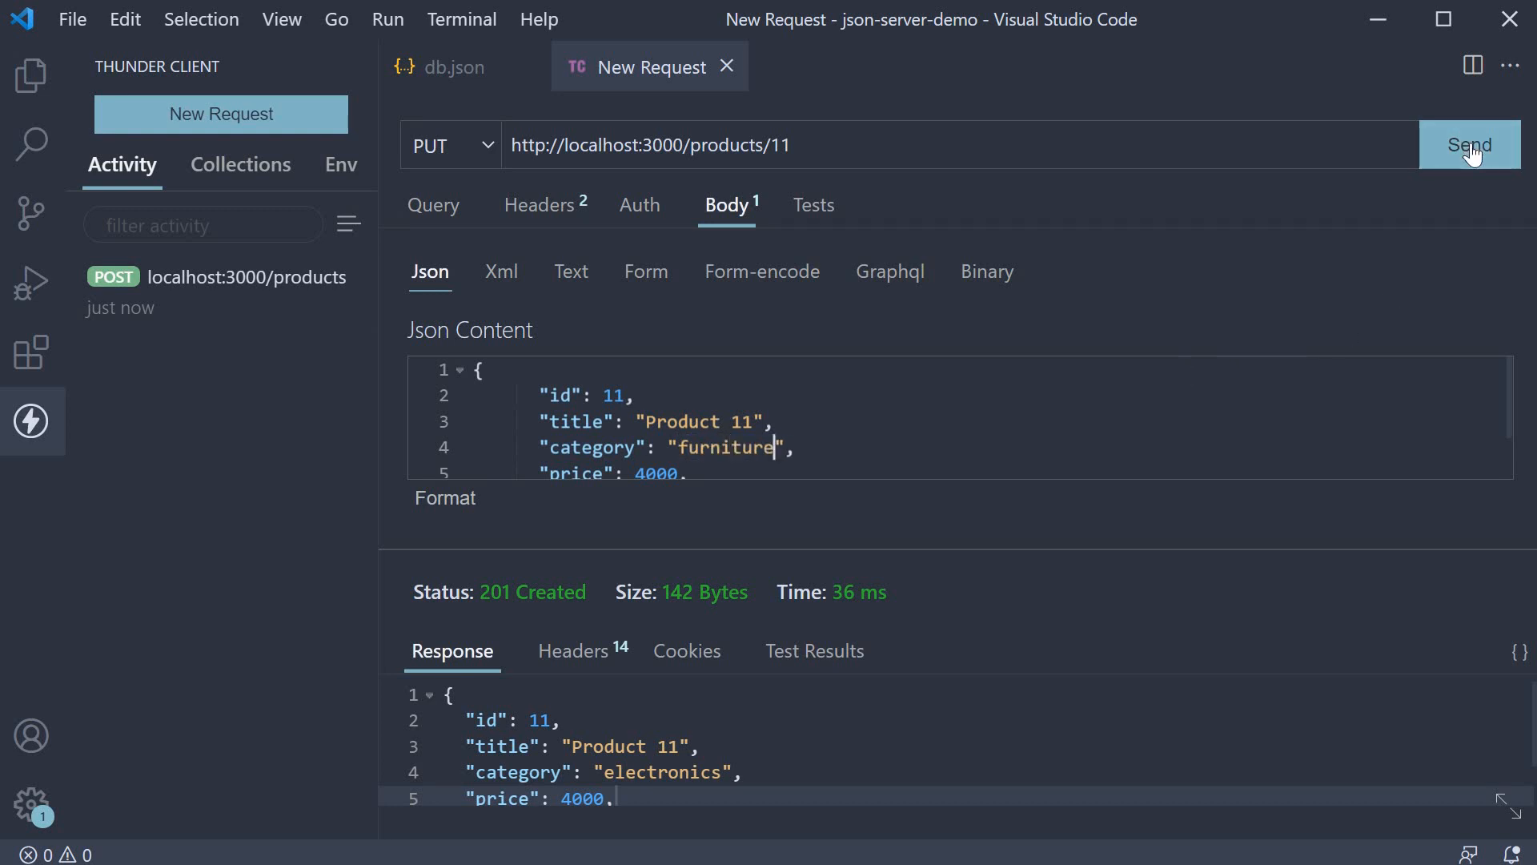
{"action": "left_click", "coordinate": [1470, 145]}
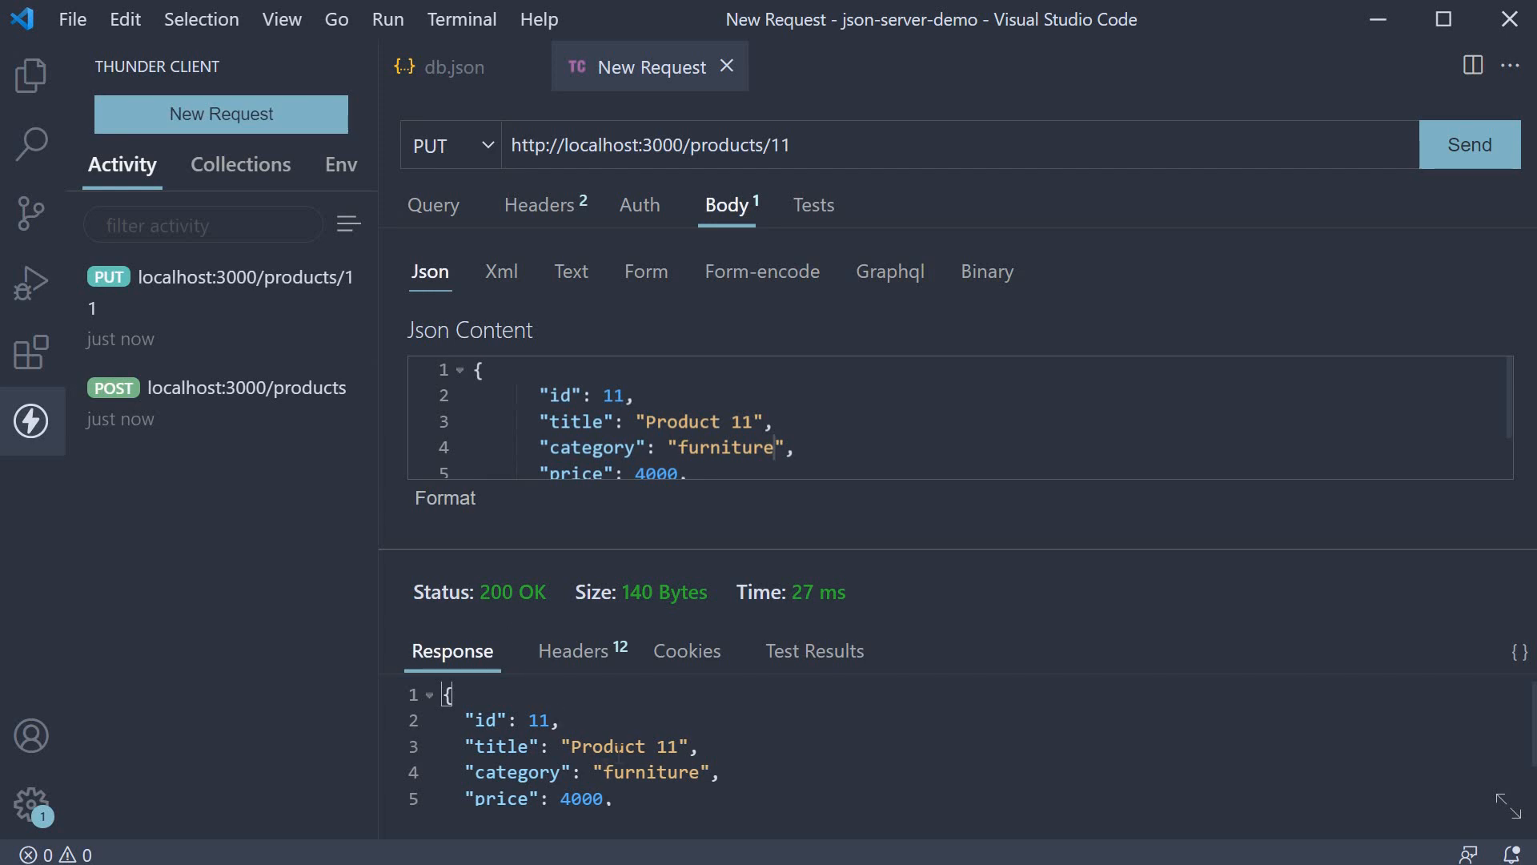
- Review the PUT response, then check db.json for product 11's furniture category
{"action": "scroll", "scroll_direction": "down", "scroll_amount": 3}
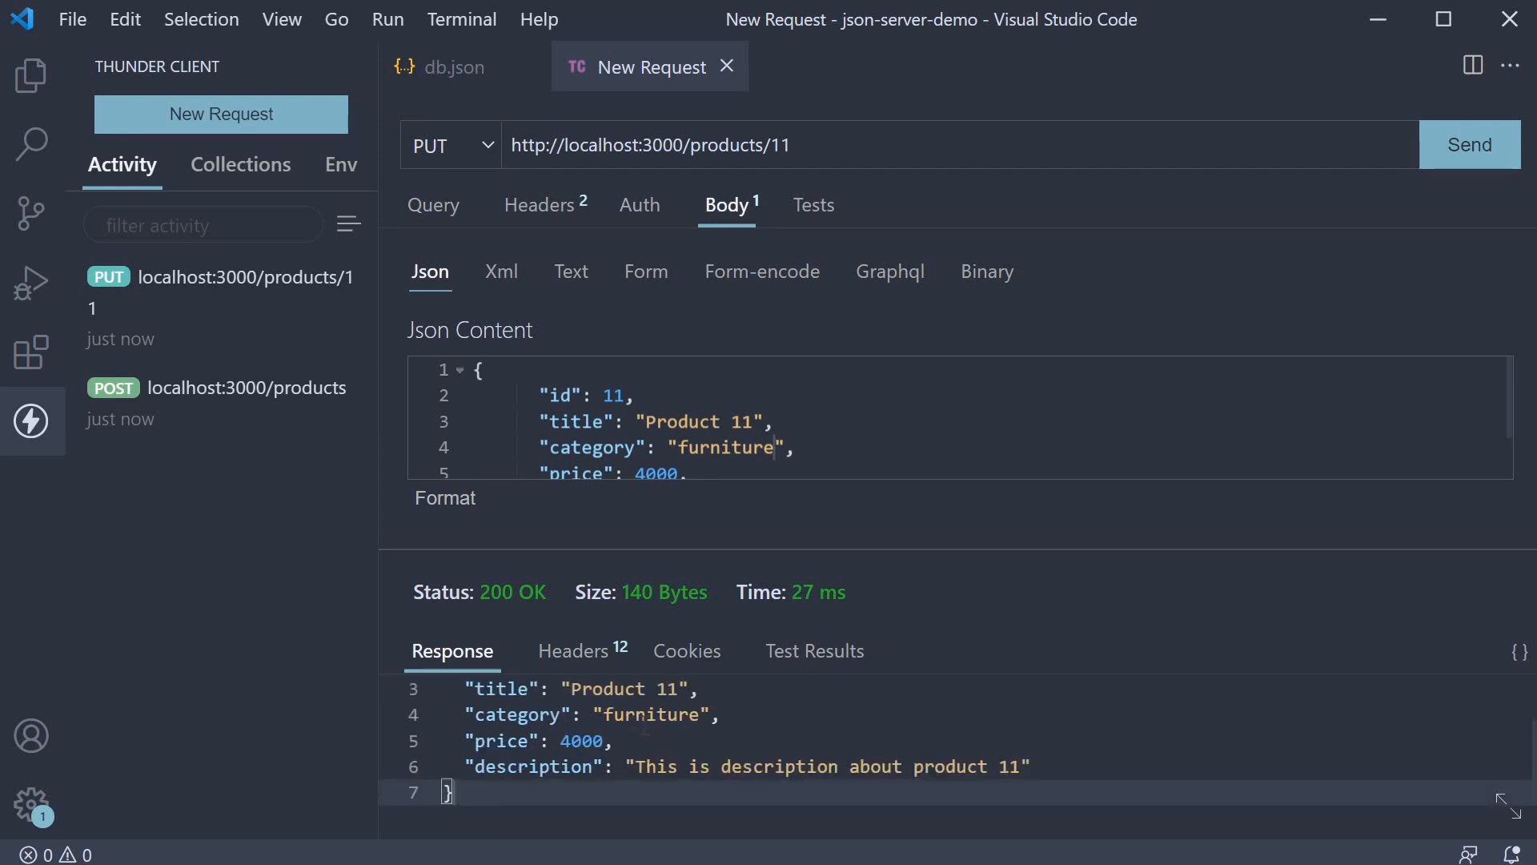
{"action": "left_click", "coordinate": [670, 714]}
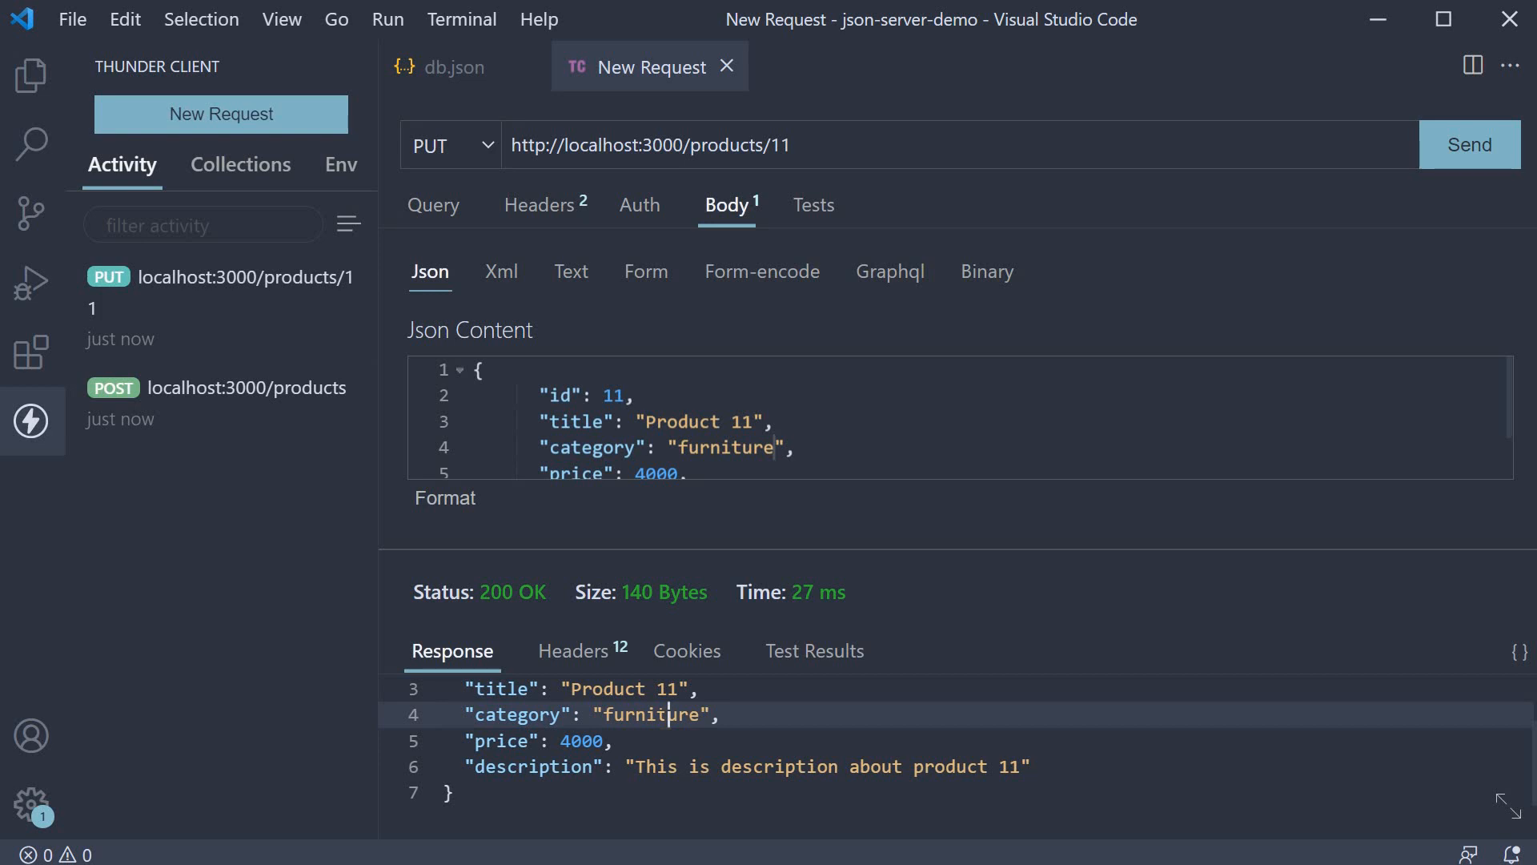
{"action": "mouse_move", "coordinate": [431, 73]}
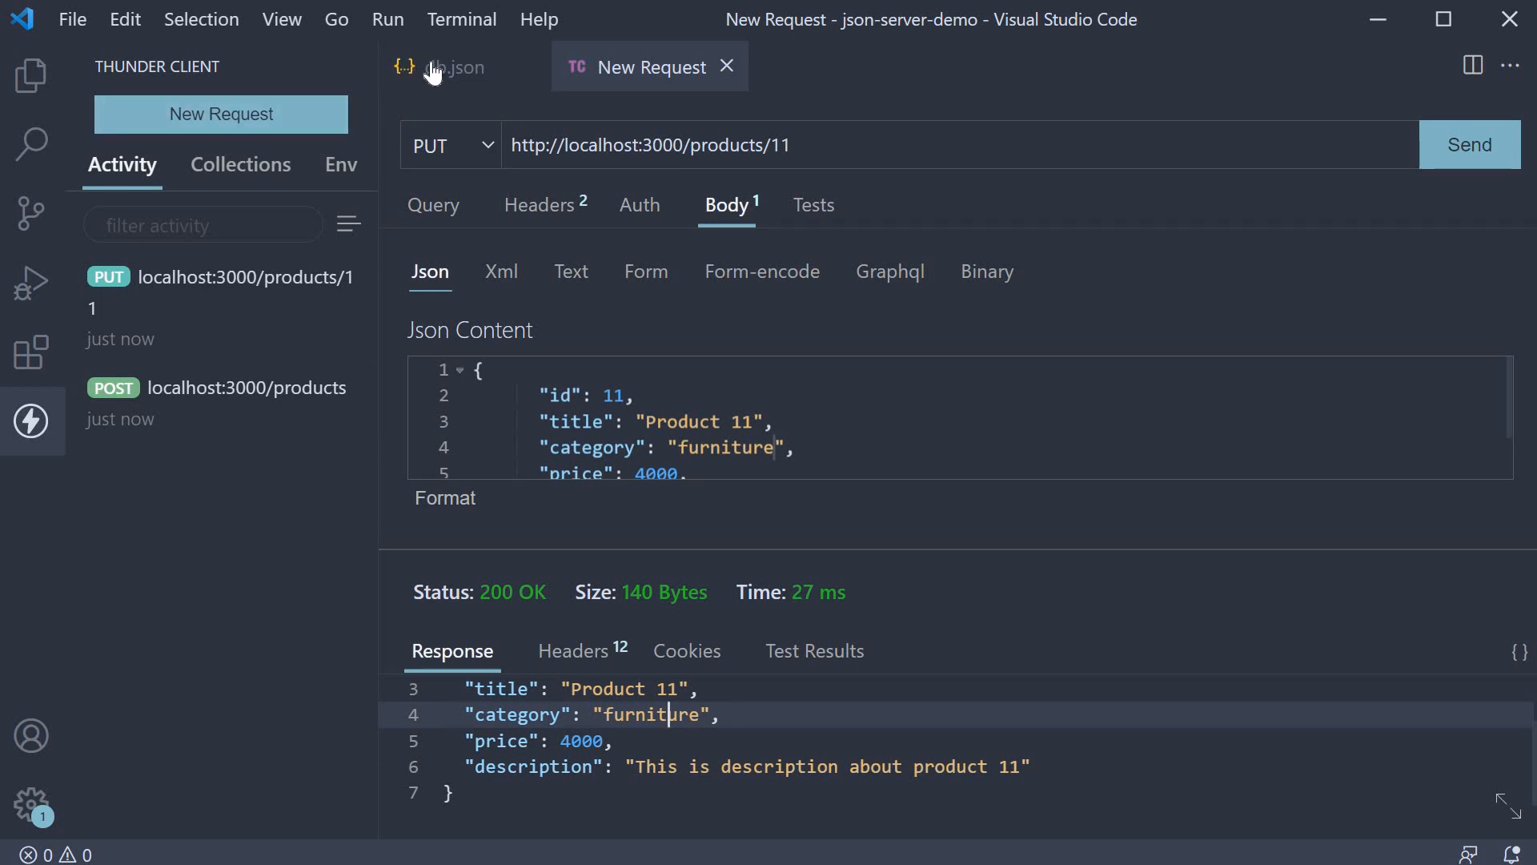
{"action": "left_click", "coordinate": [453, 68]}
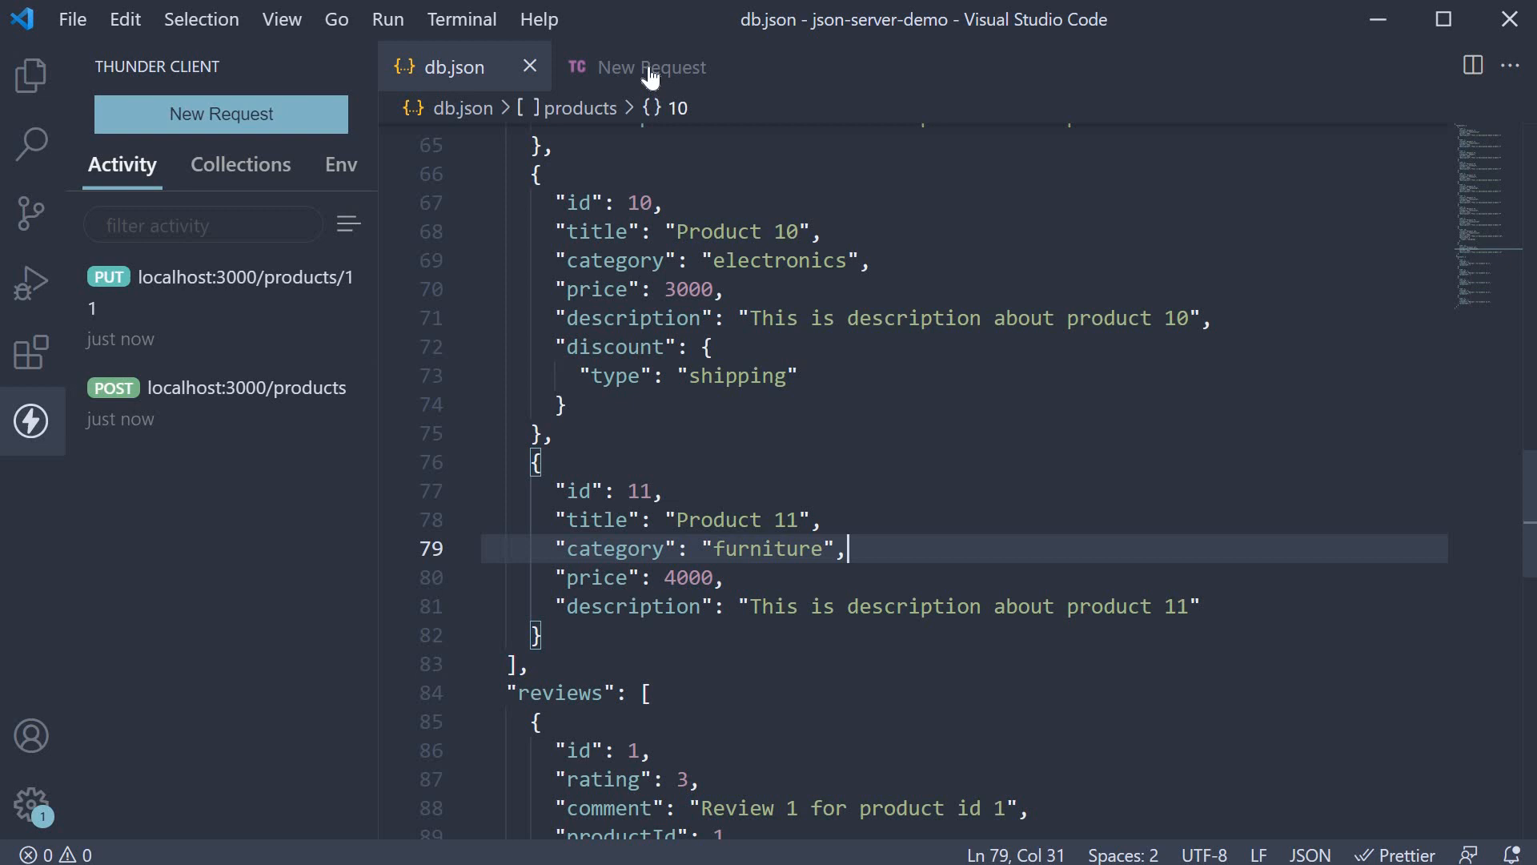
{"action": "left_click", "coordinate": [650, 67]}
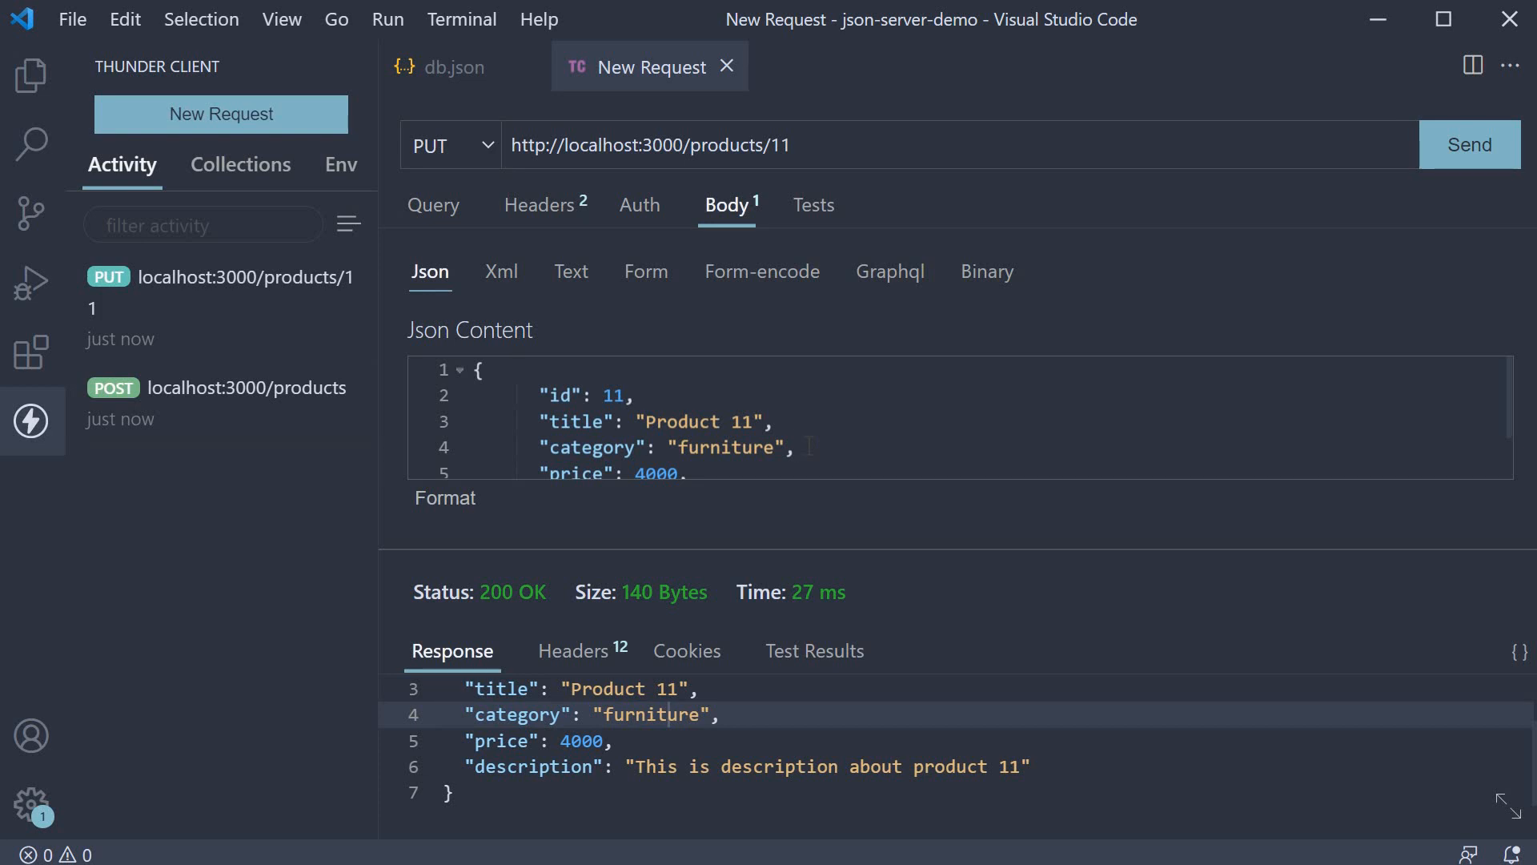
{"action": "left_click", "coordinate": [450, 67]}
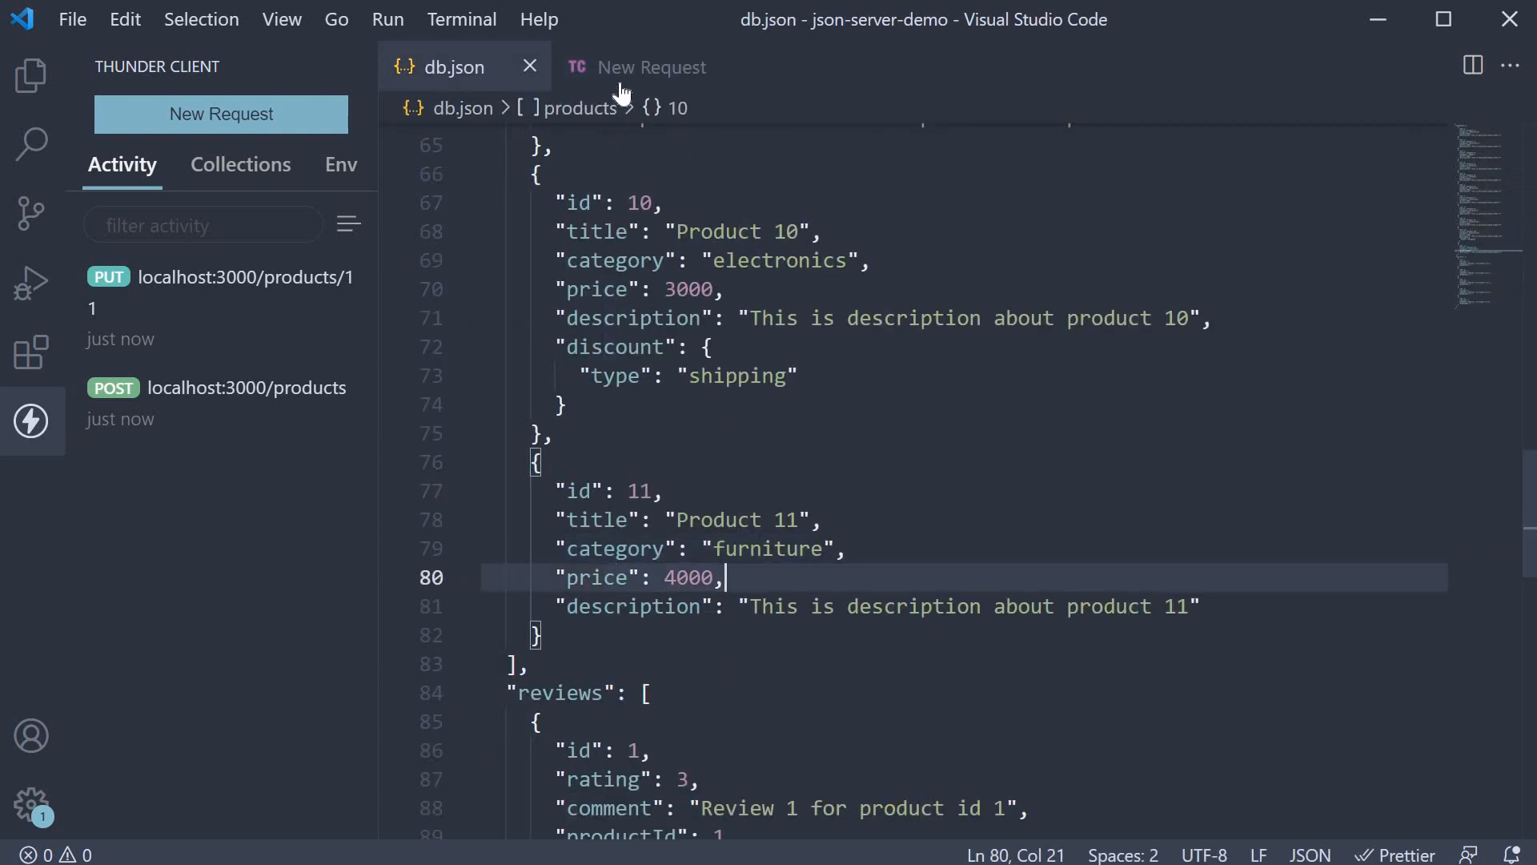
- Send a PATCH to products/11 whose body sets only price to 8000
{"action": "left_click", "coordinate": [651, 67]}
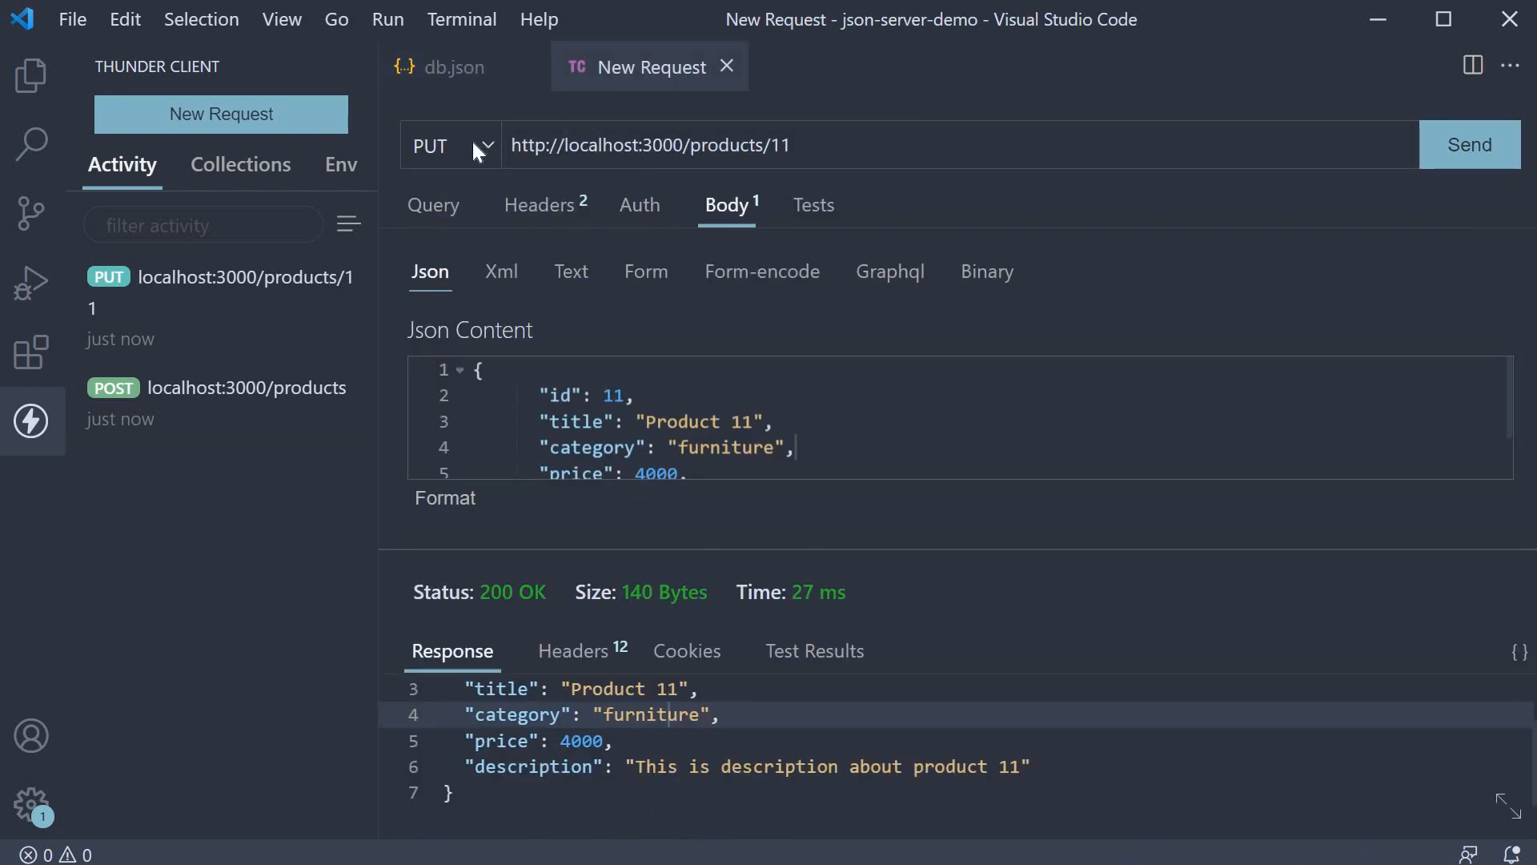
{"action": "left_click", "coordinate": [477, 146]}
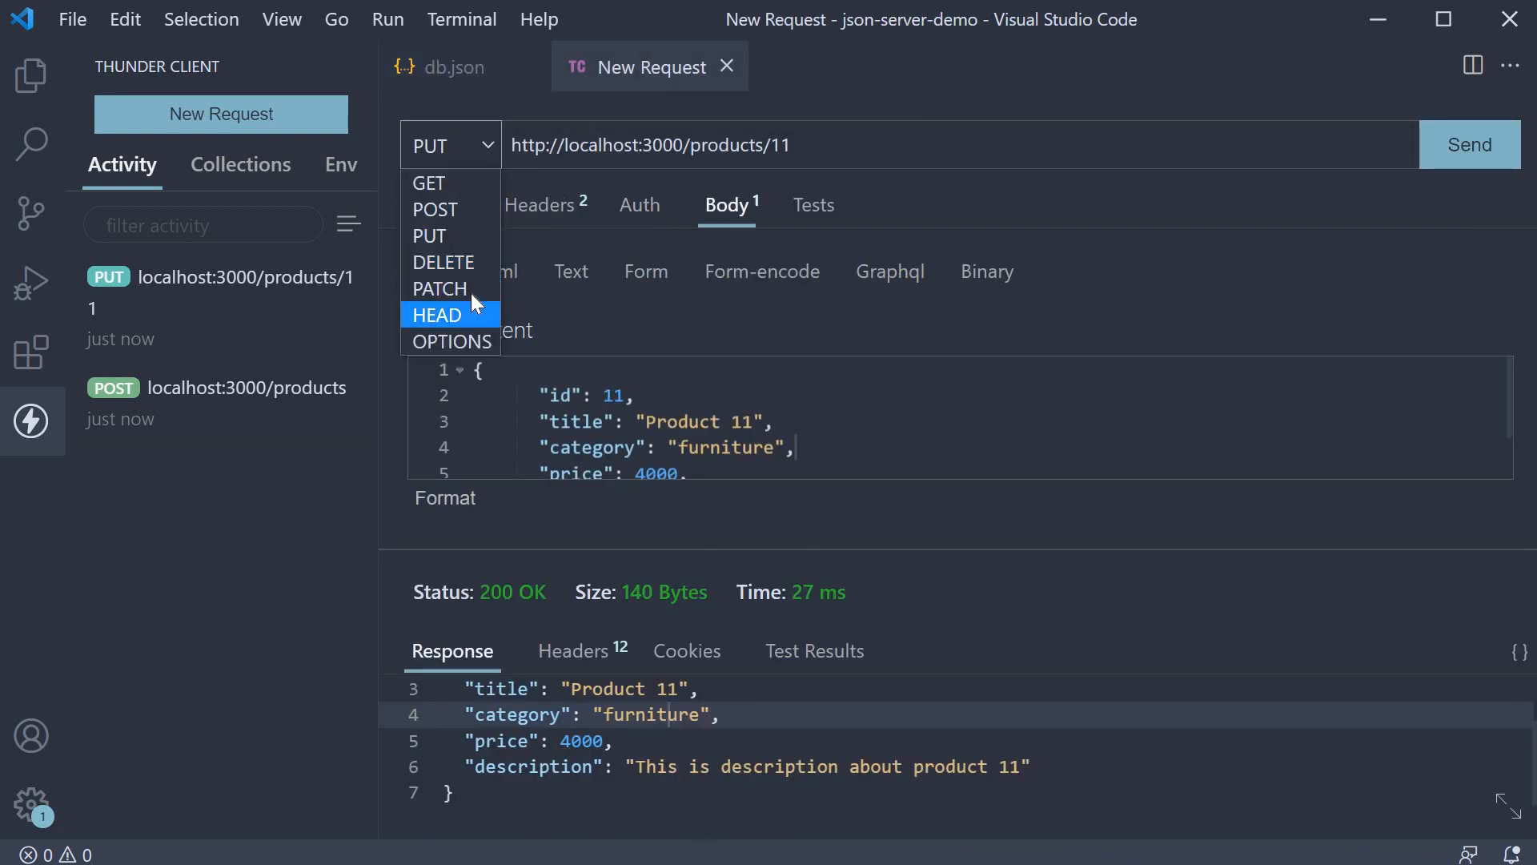
{"action": "left_click", "coordinate": [440, 288]}
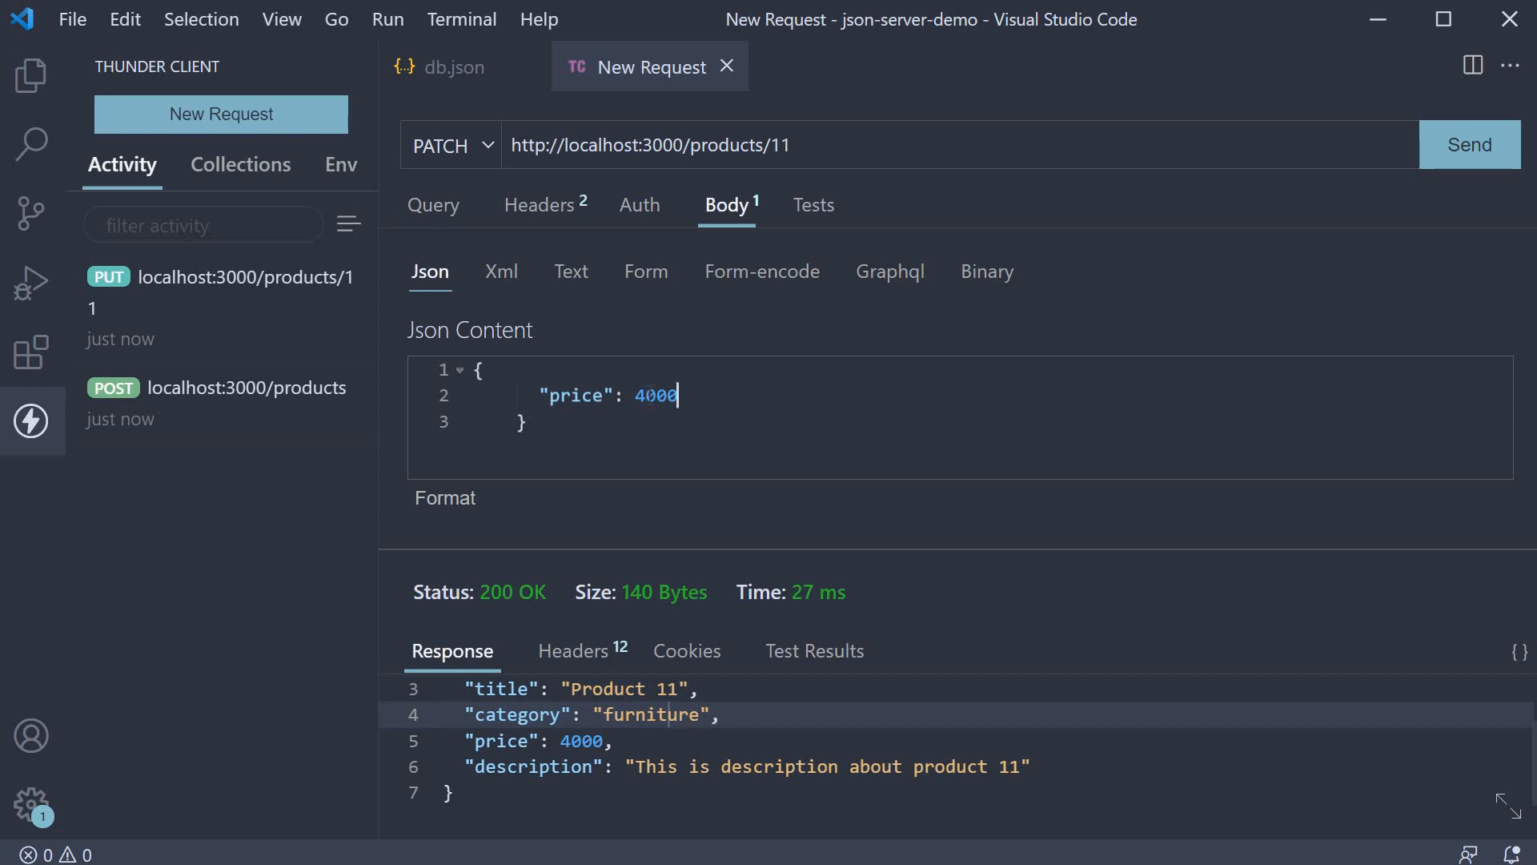
{"action": "type", "text": "8000"}
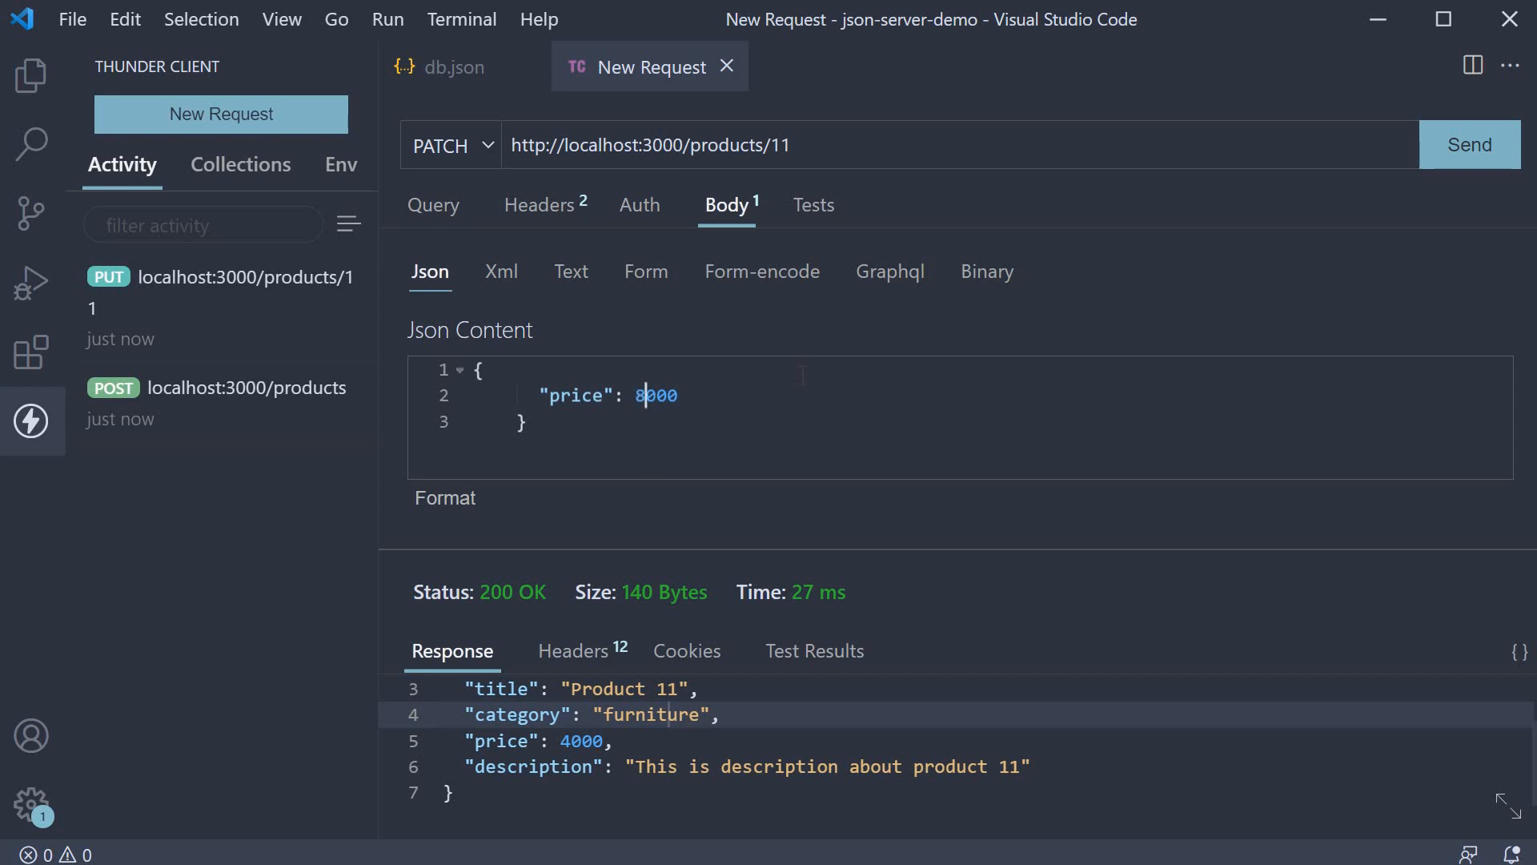
{"action": "mouse_move", "coordinate": [1452, 156]}
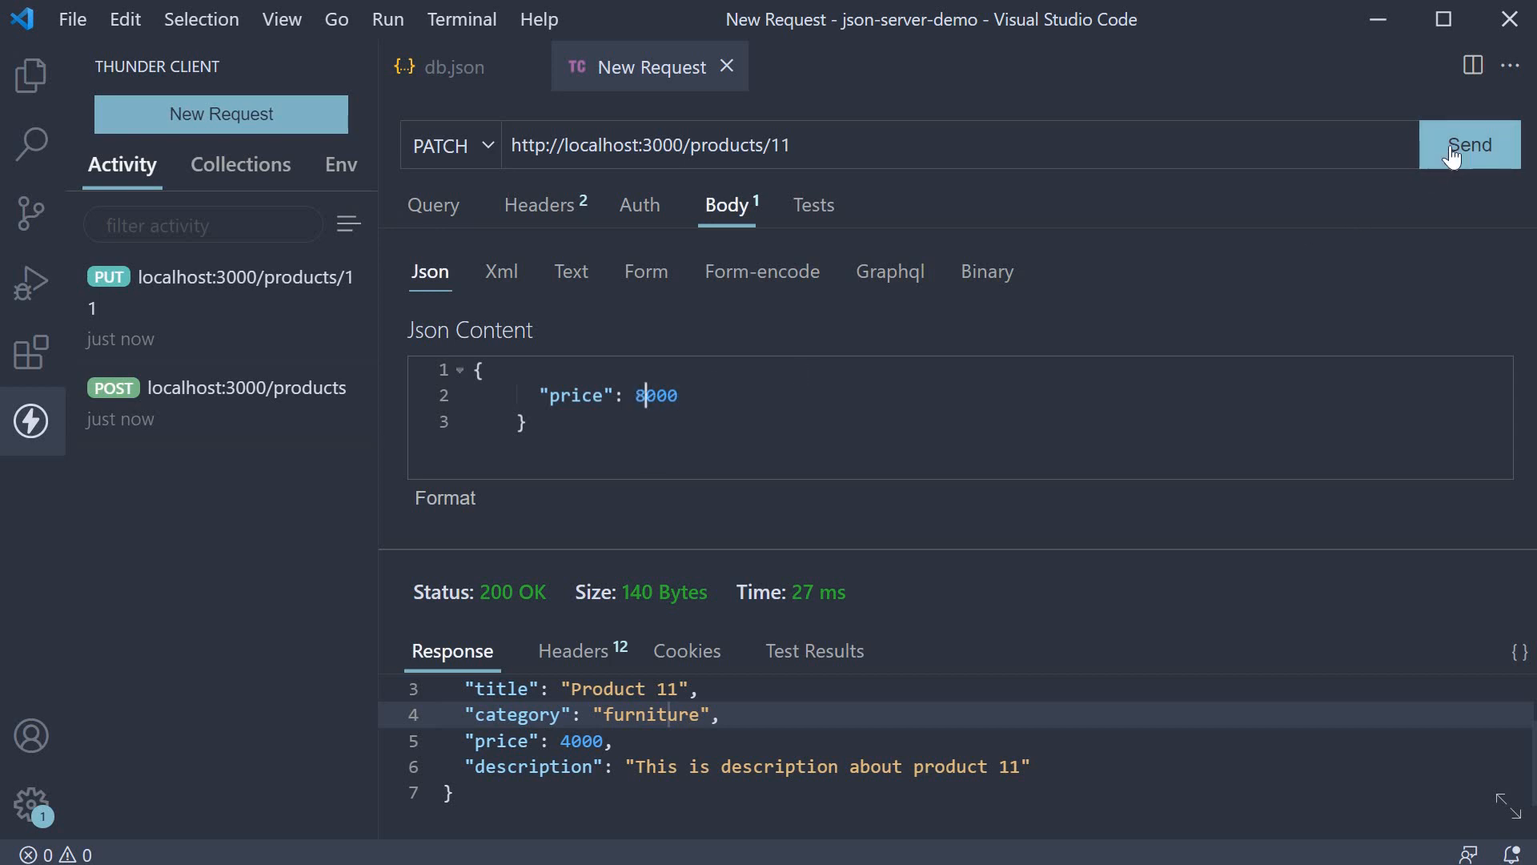
{"action": "left_click", "coordinate": [1470, 145]}
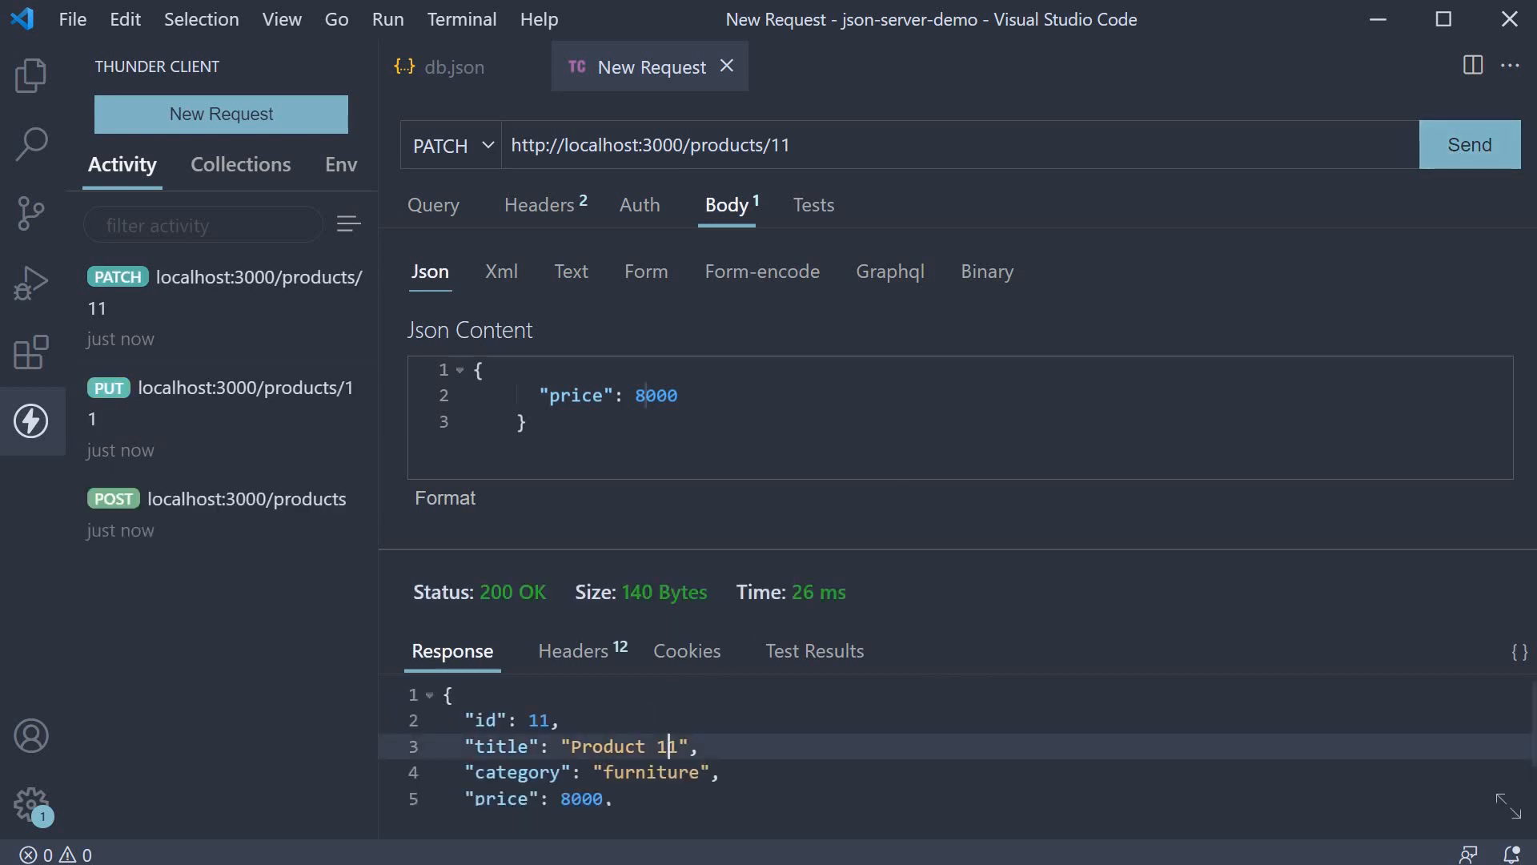
{"action": "scroll", "scroll_direction": "down", "scroll_amount": 3}
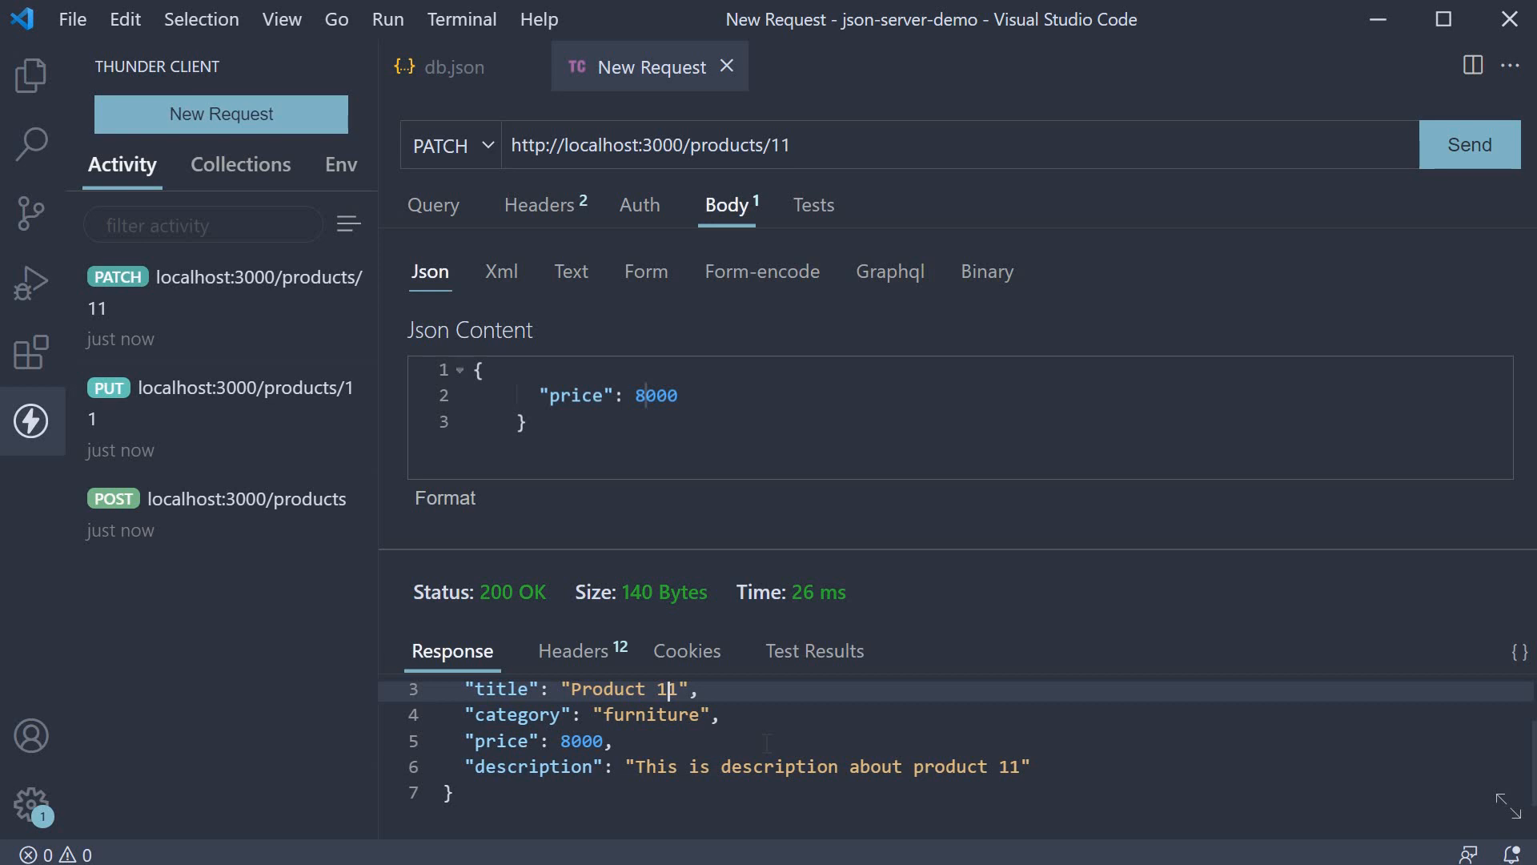
{"action": "left_click", "coordinate": [448, 67]}
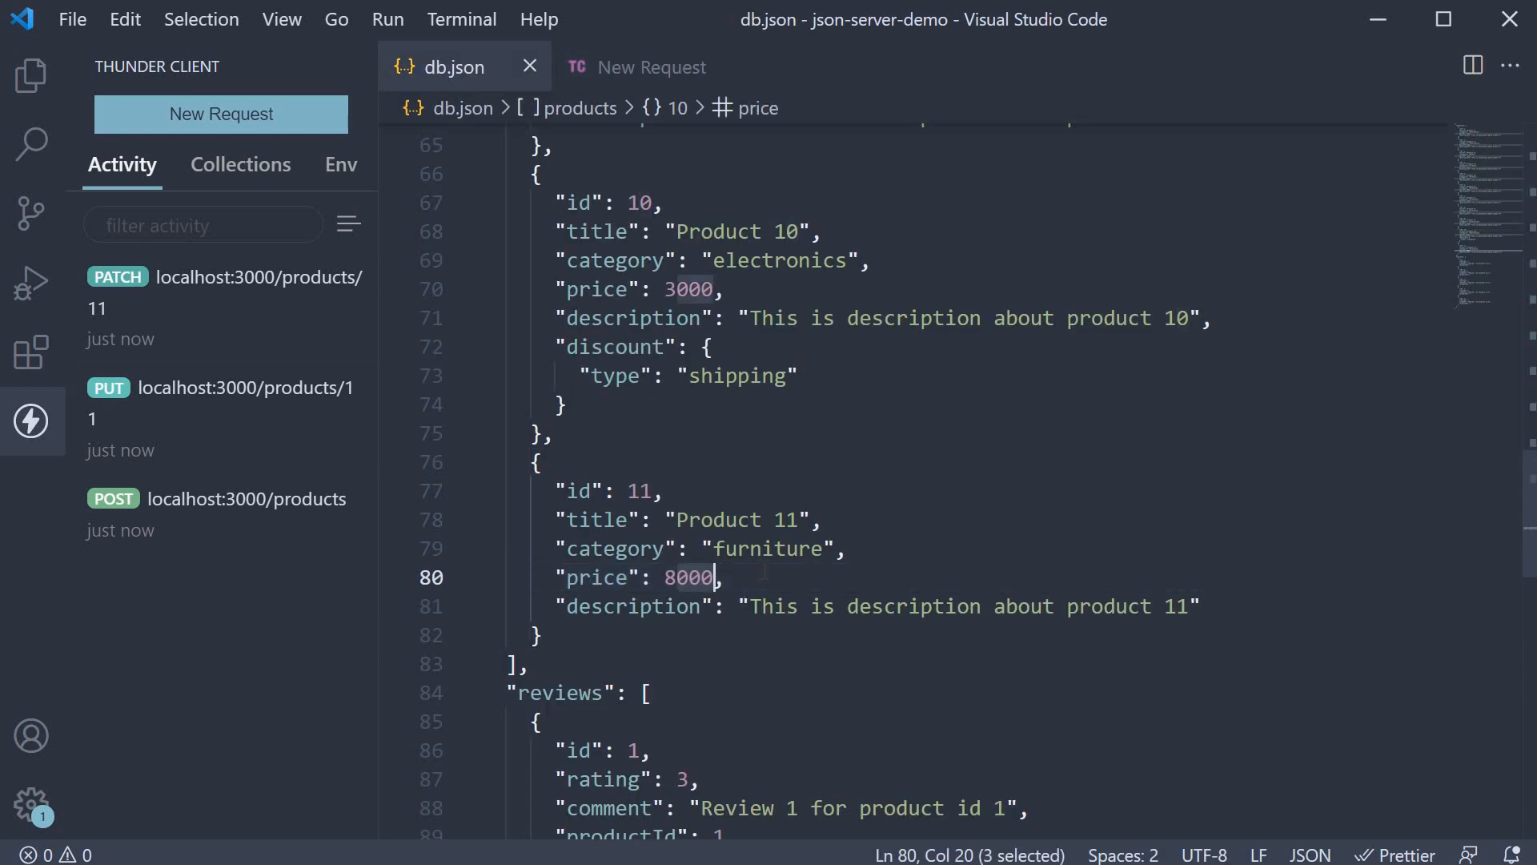
{"action": "left_click", "coordinate": [651, 67]}
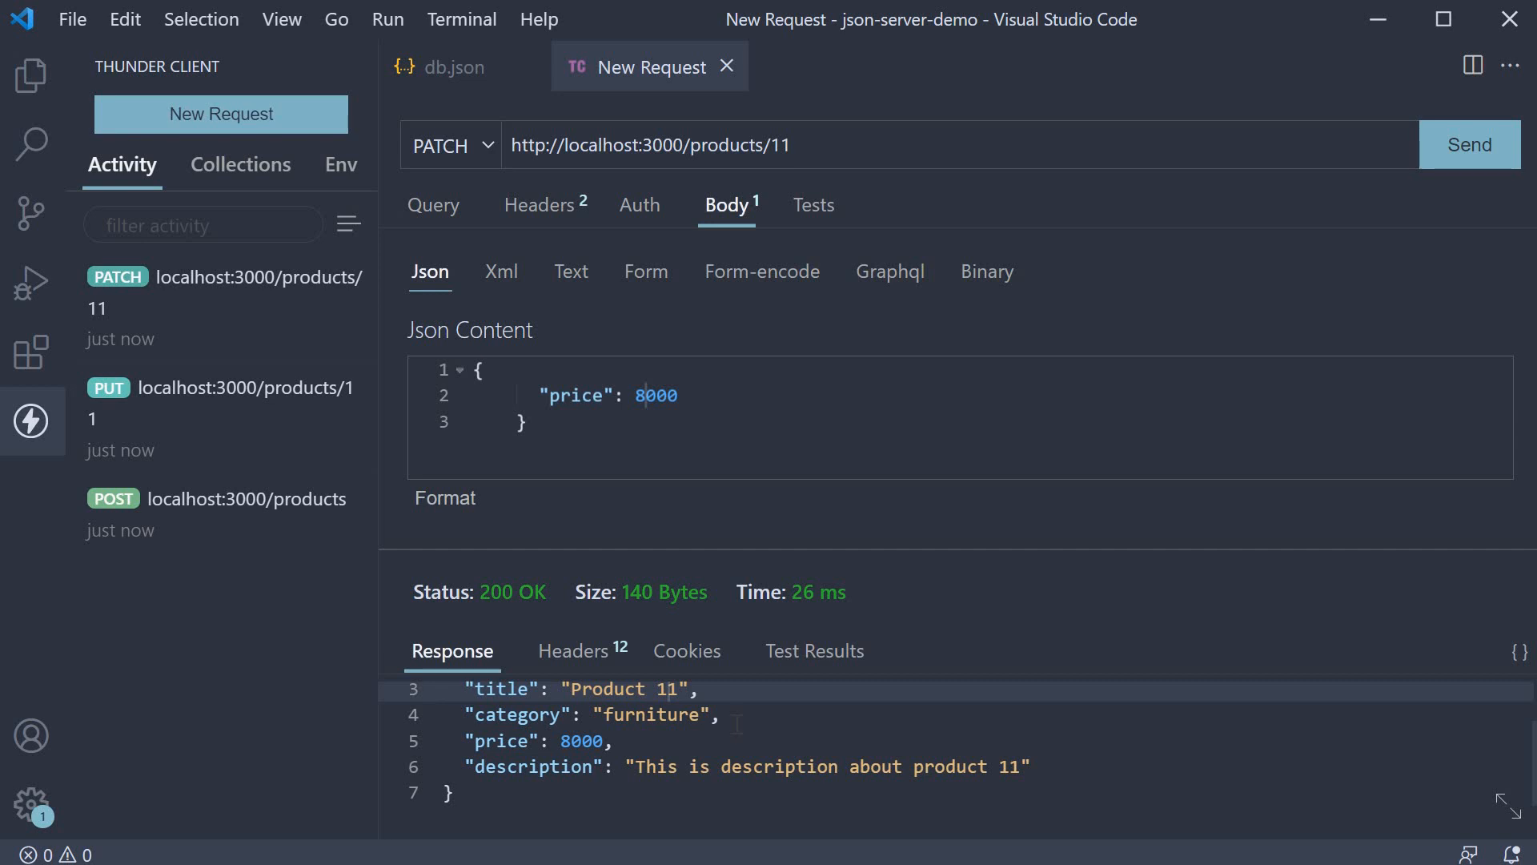
{"action": "left_click", "coordinate": [450, 144]}
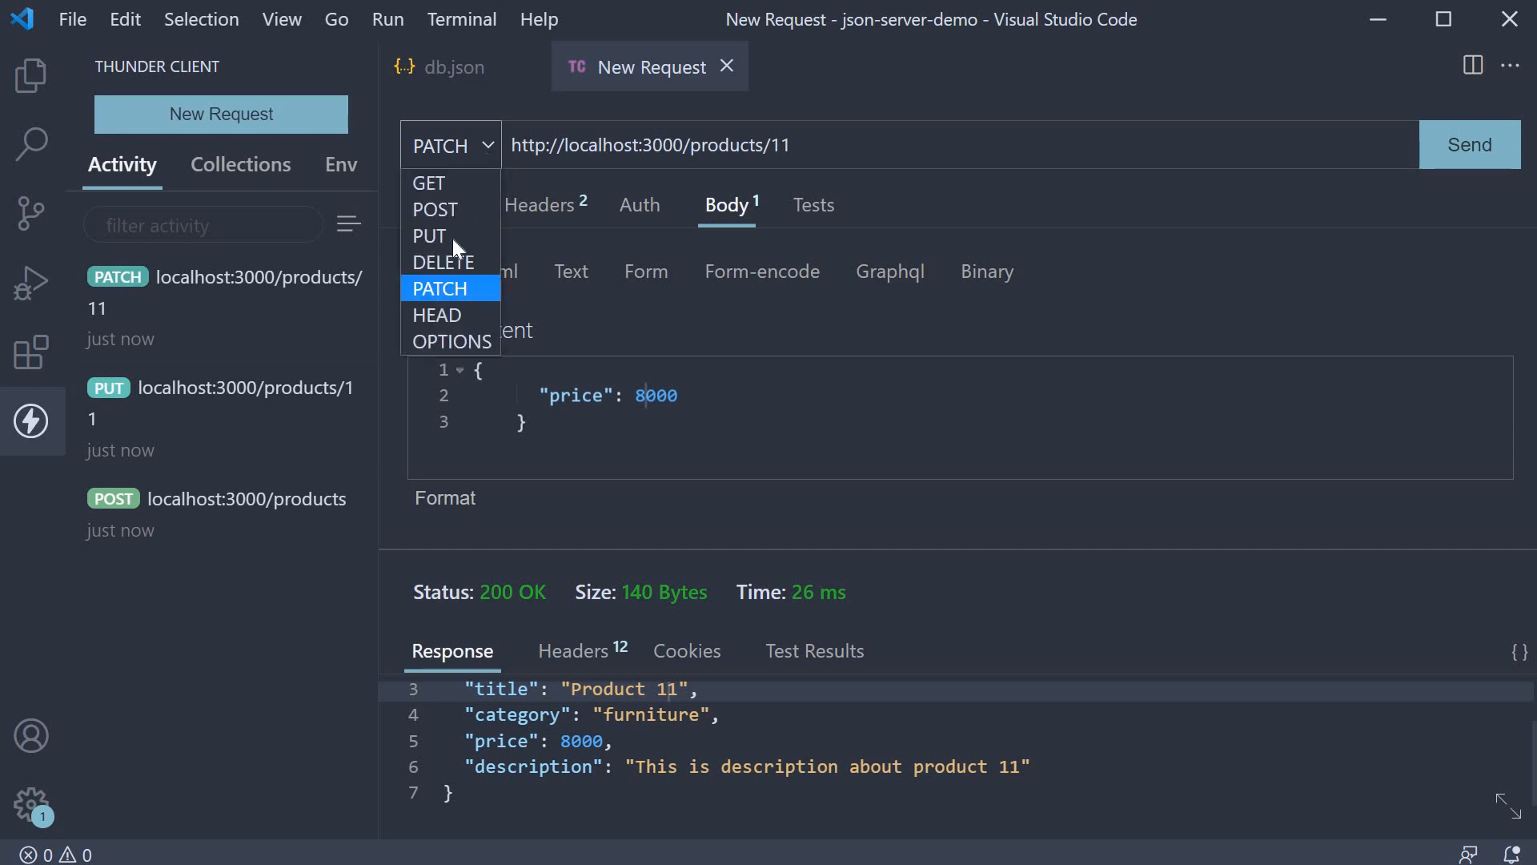
- Send a DELETE for products/11 and verify db.json no longer lists it
{"action": "left_click", "coordinate": [443, 261]}
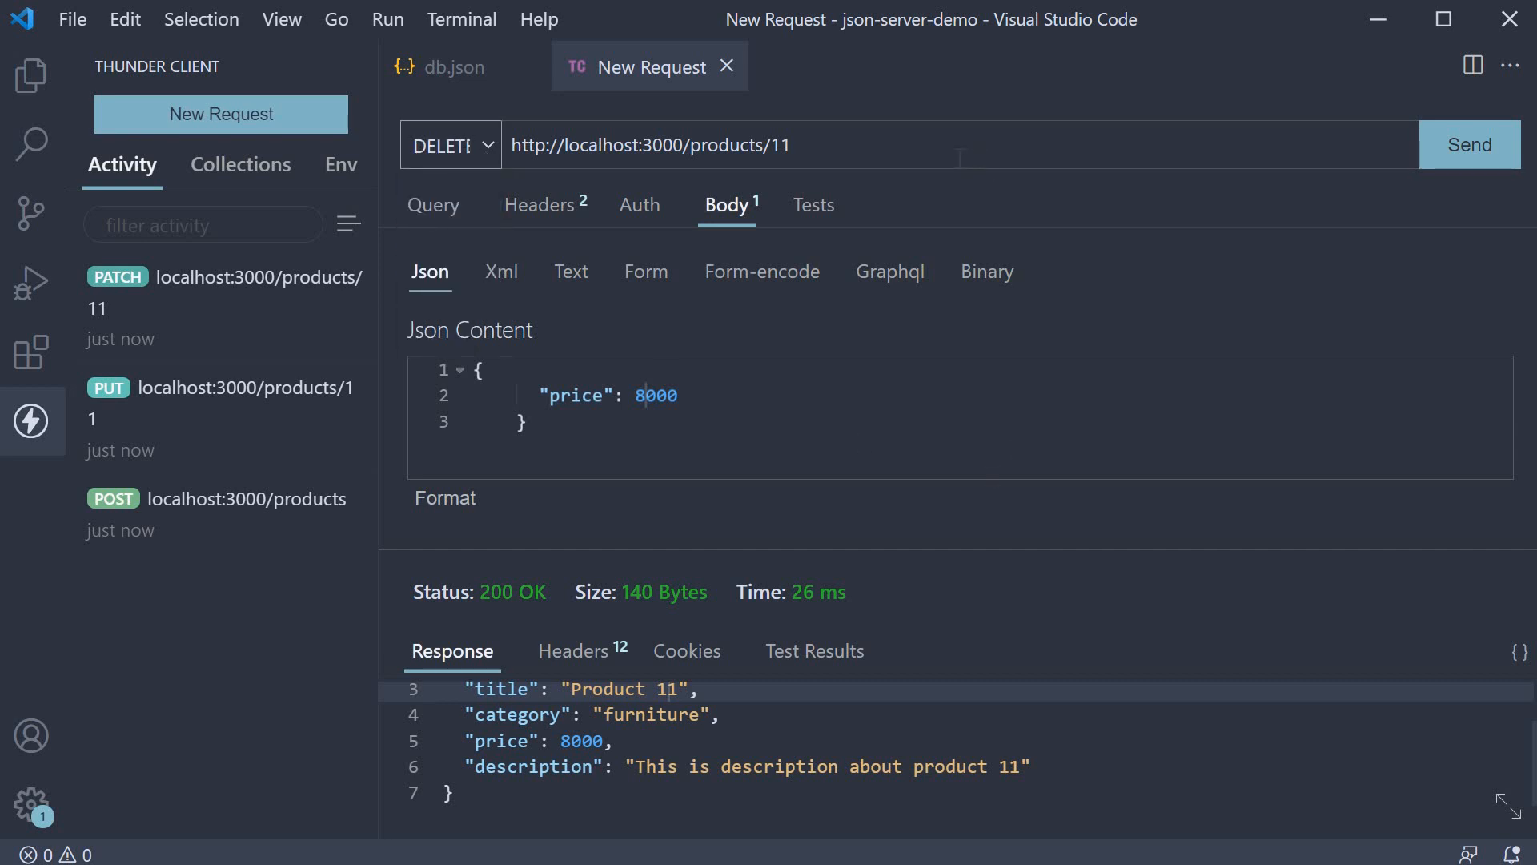
{"action": "mouse_move", "coordinate": [793, 339]}
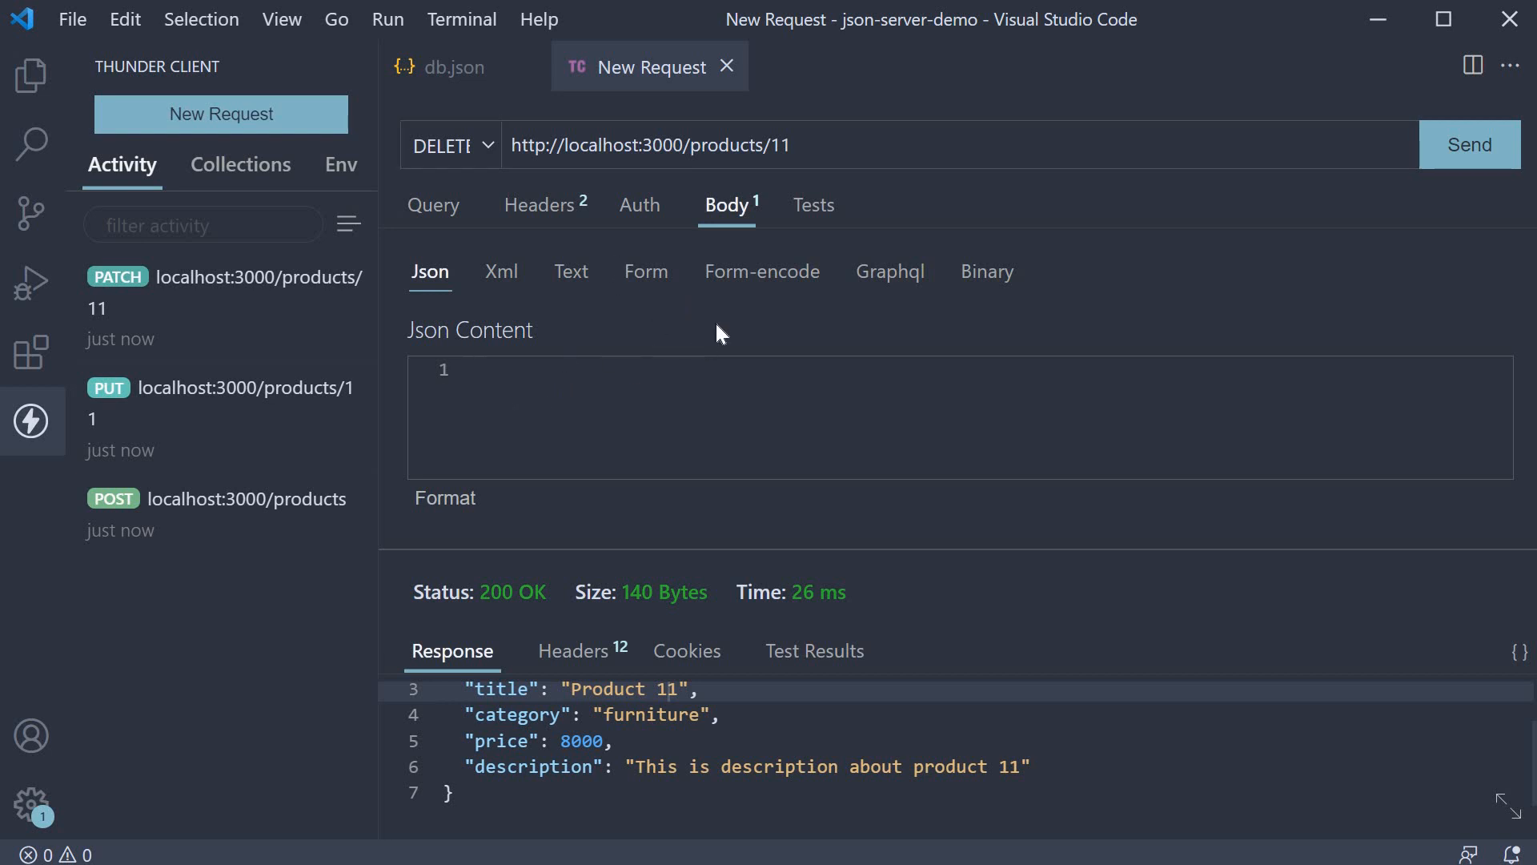
{"action": "mouse_move", "coordinate": [1479, 158]}
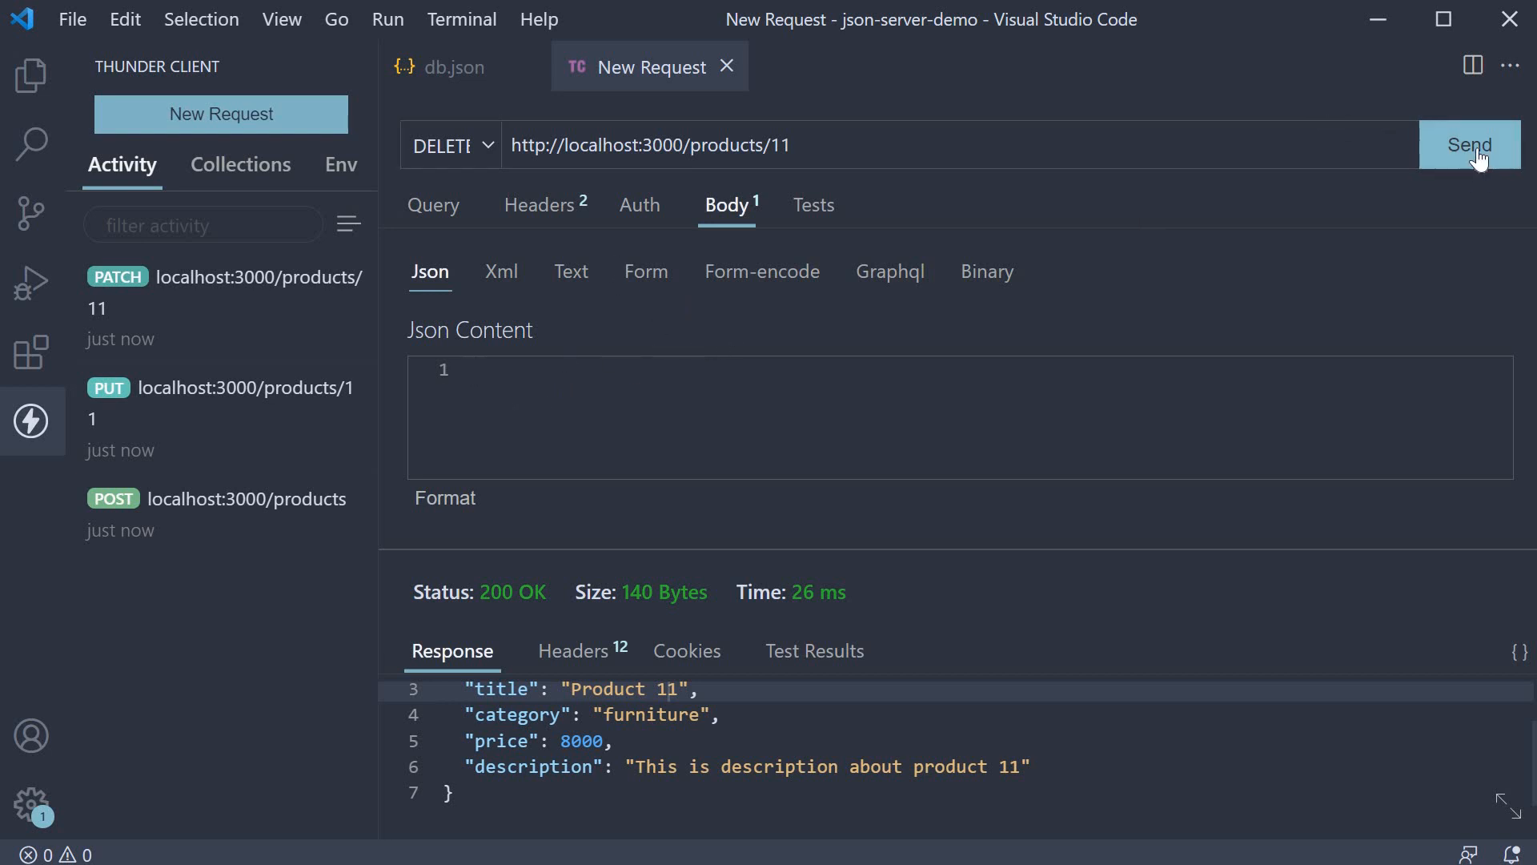
{"action": "left_click", "coordinate": [1470, 145]}
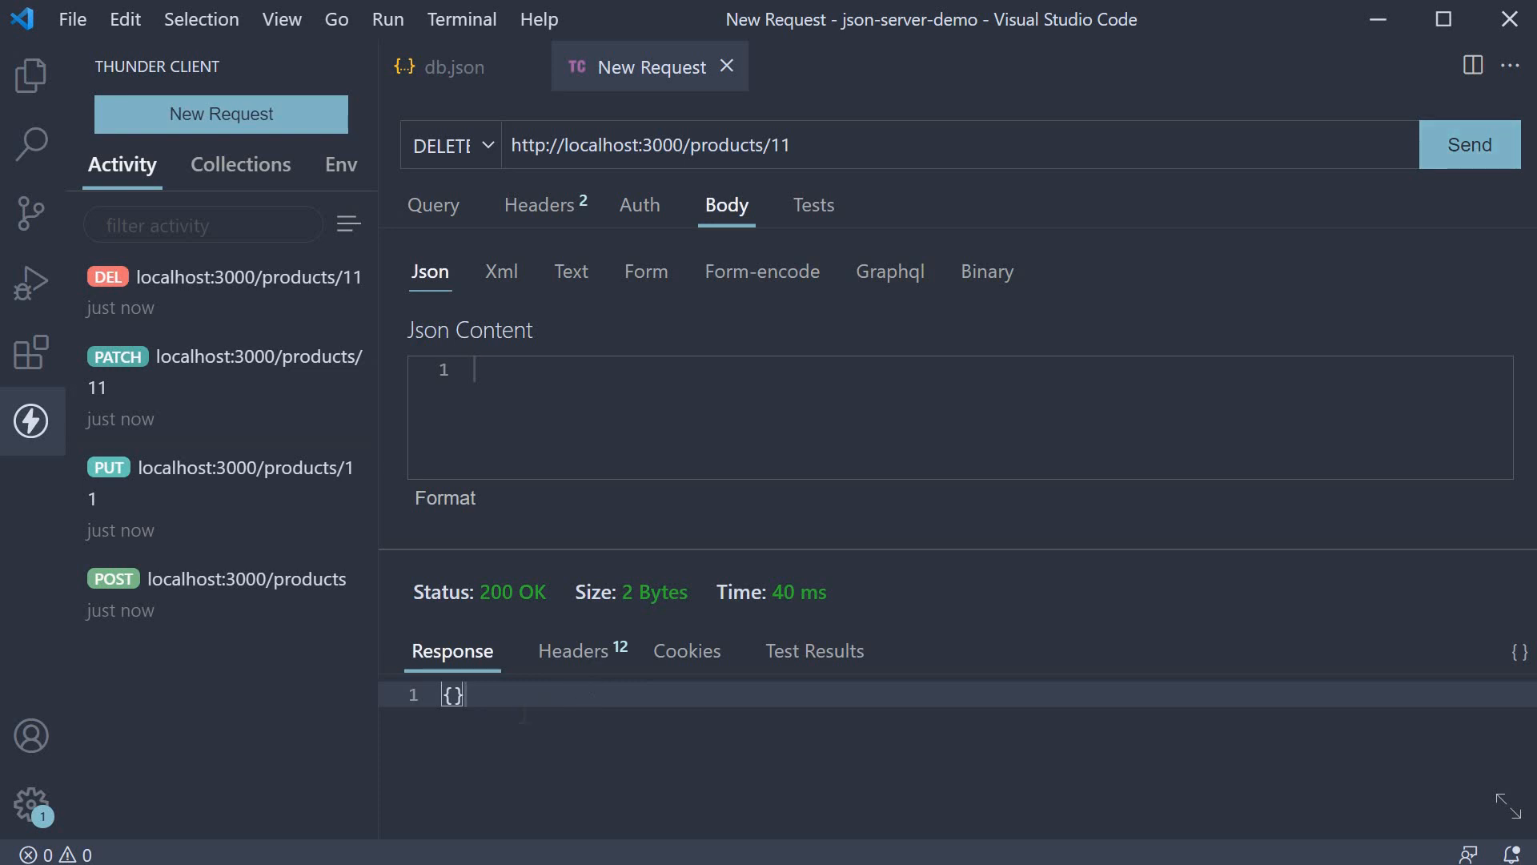
{"action": "left_click", "coordinate": [446, 67]}
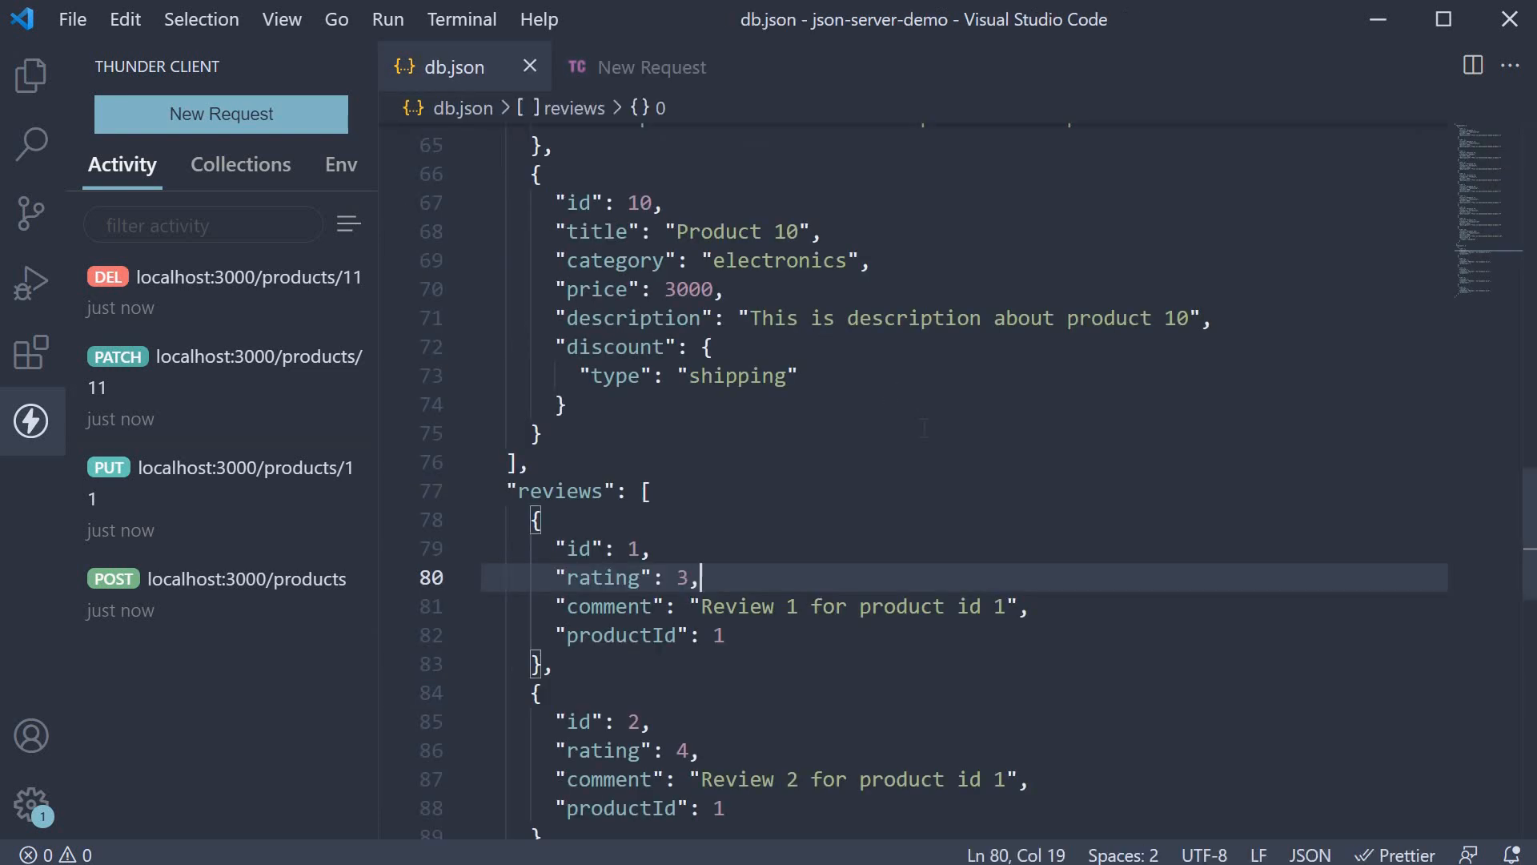